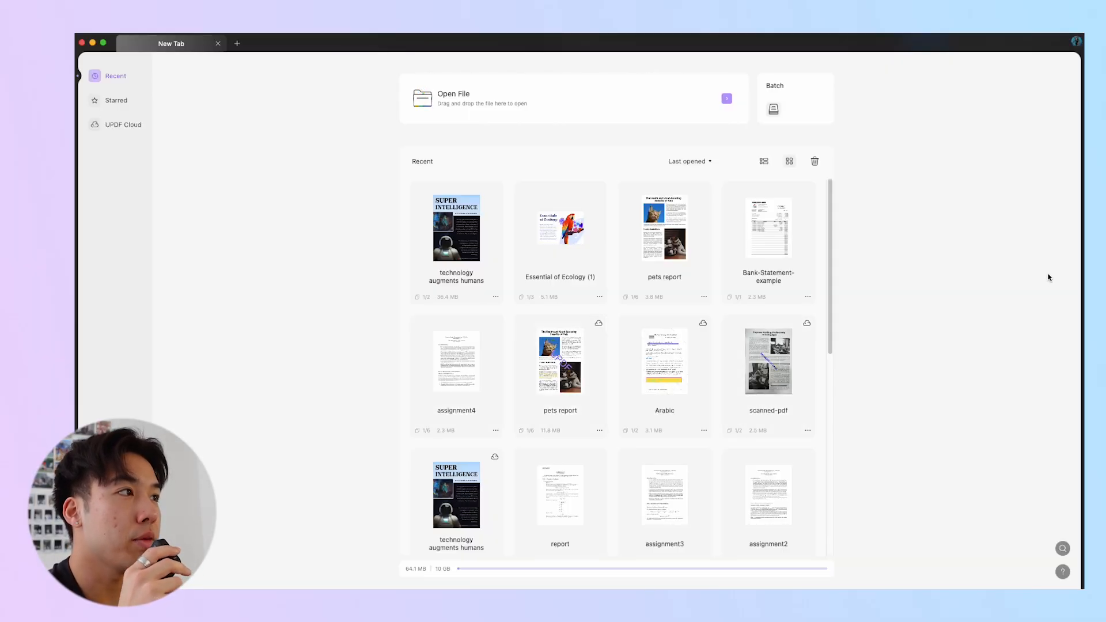
Step: Open the 'technology augments humans' PDF from Recent for editing
double_click(455, 228)
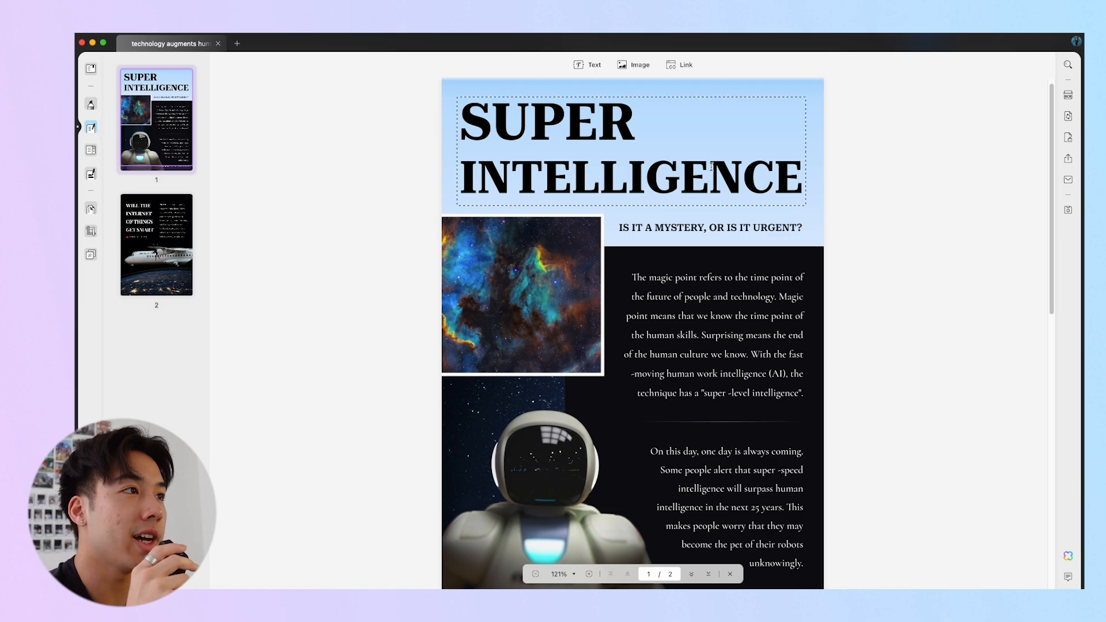
type("super")
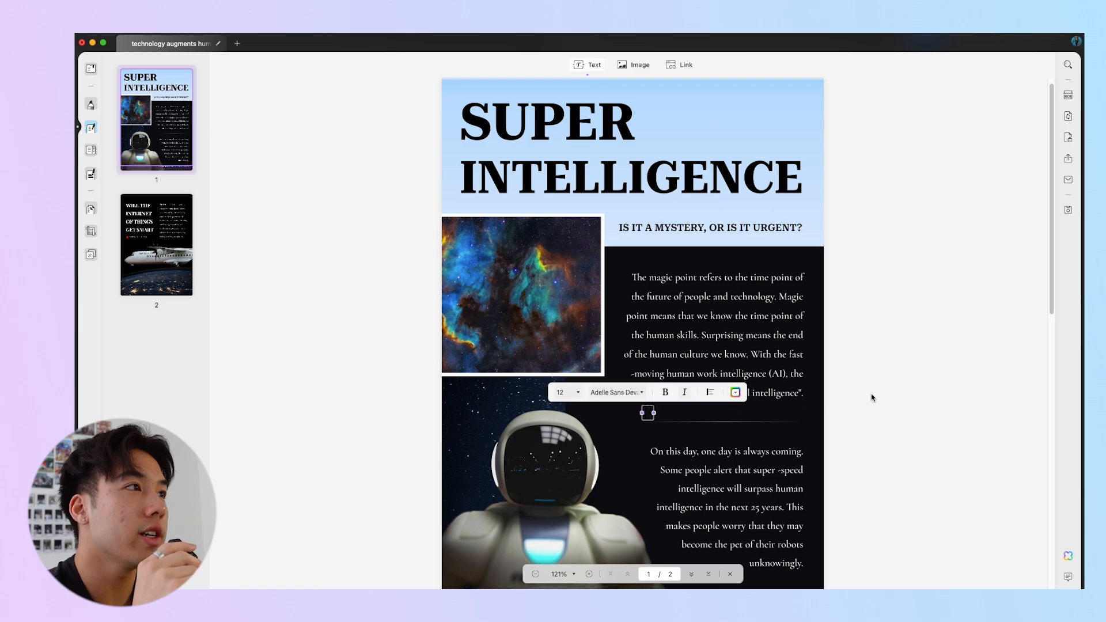
Step: Insert the line 'AI is increasingly popular in today's age' and justify it
type("AI is increasingly popular in today's age")
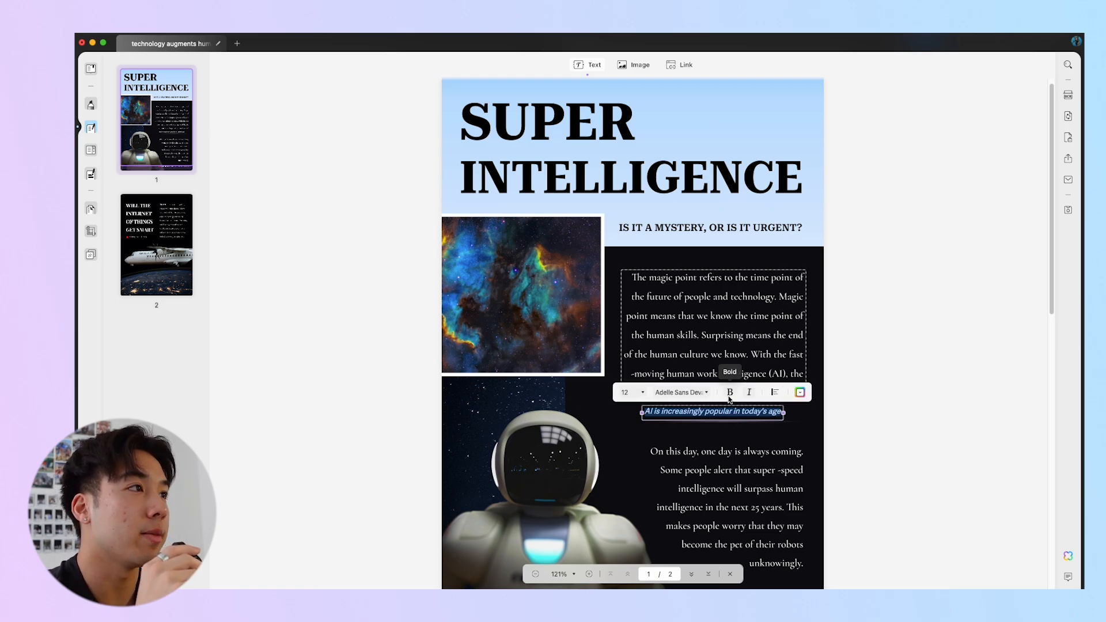
mouse_move(774, 392)
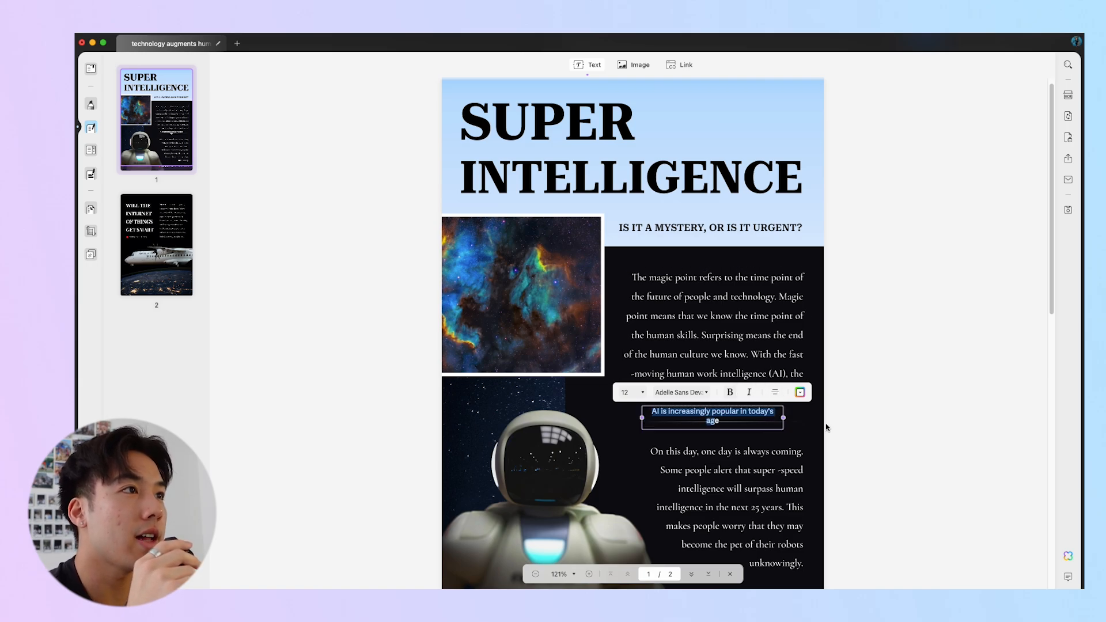
left_click(774, 392)
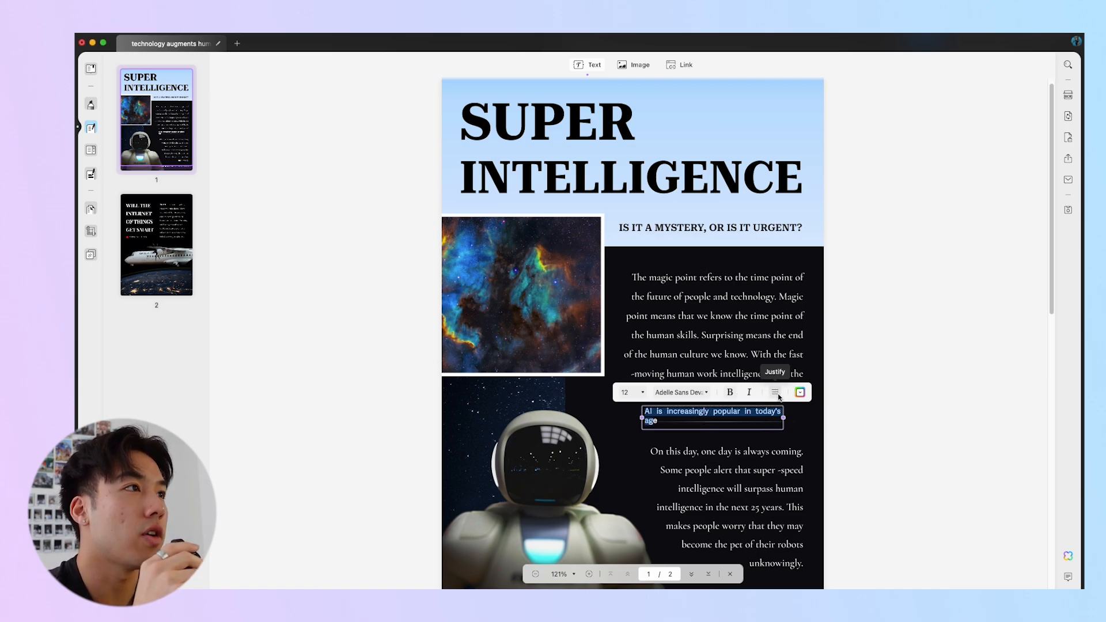
left_click(237, 43)
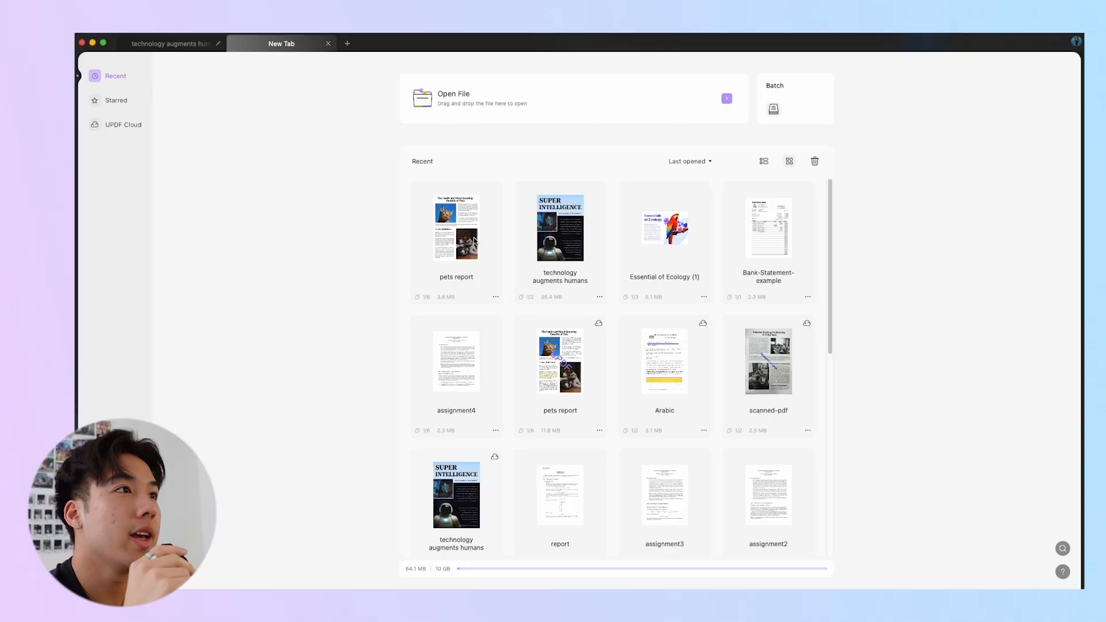
Step: Open the pets report for editing and select the cat photo on page 1
double_click(456, 227)
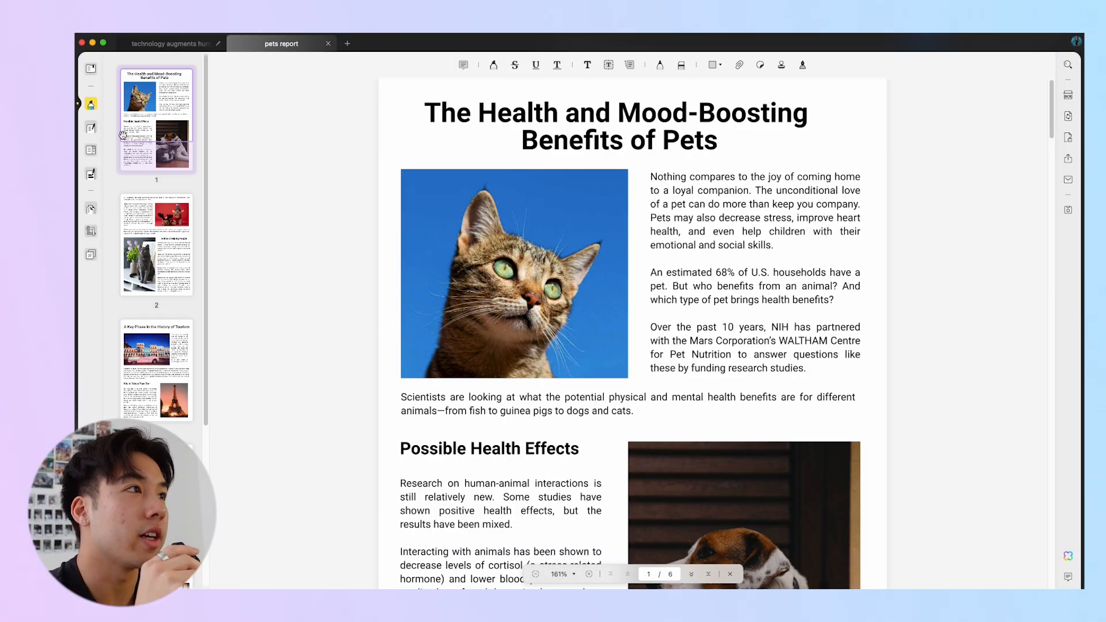
left_click(90, 128)
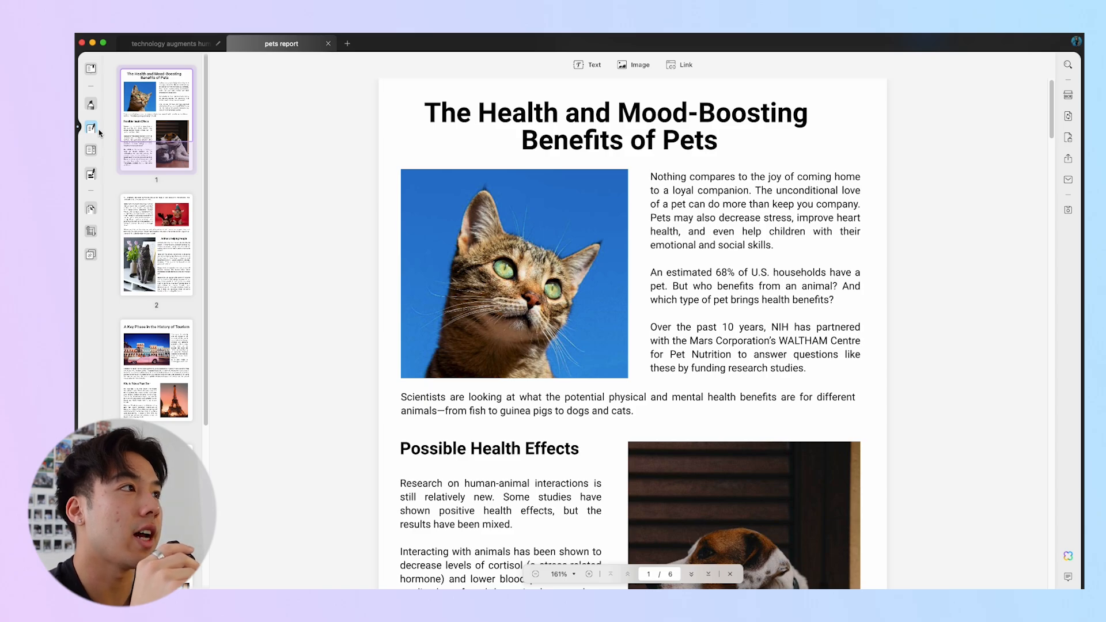
left_click(513, 274)
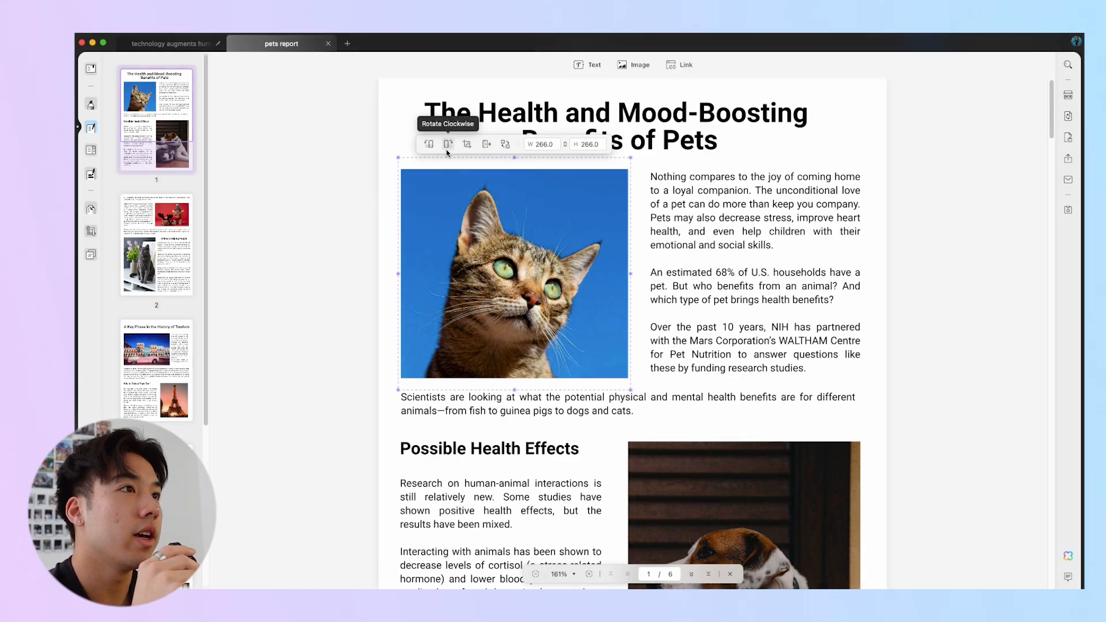
Step: Shrink the cat photo by its corner handle, then select it for removal
left_click(427, 144)
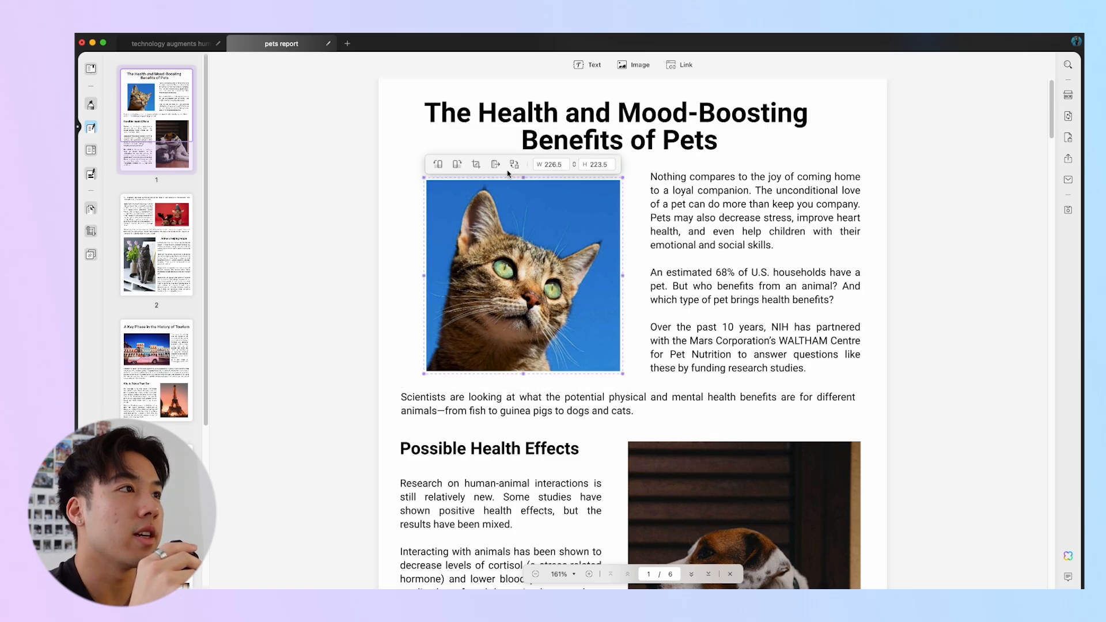
mouse_move(513, 163)
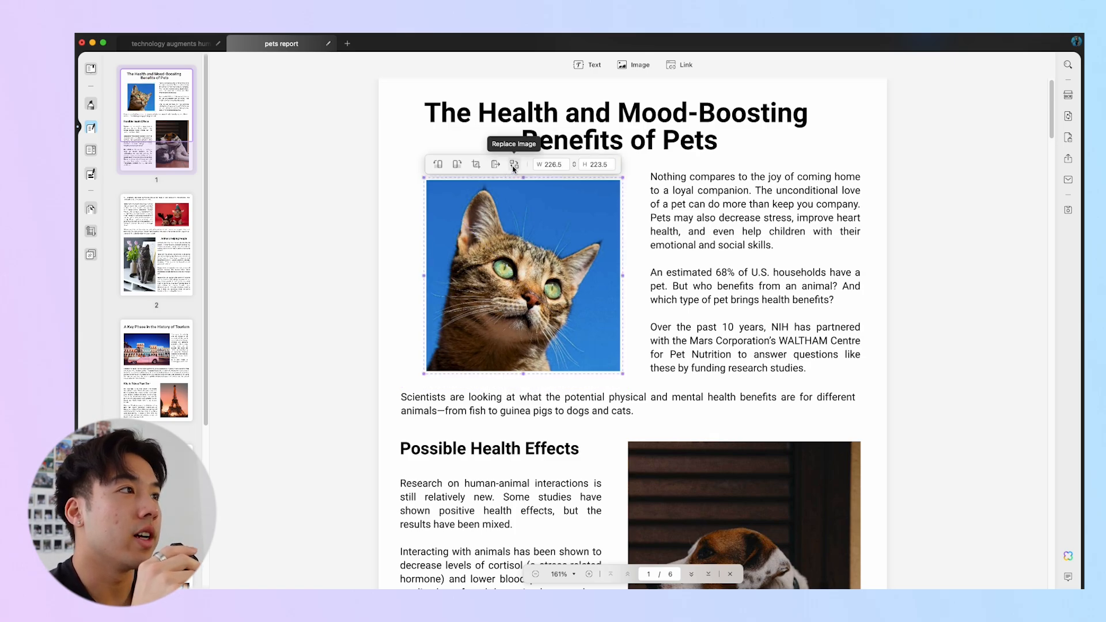
left_click_drag(624, 374, 597, 357)
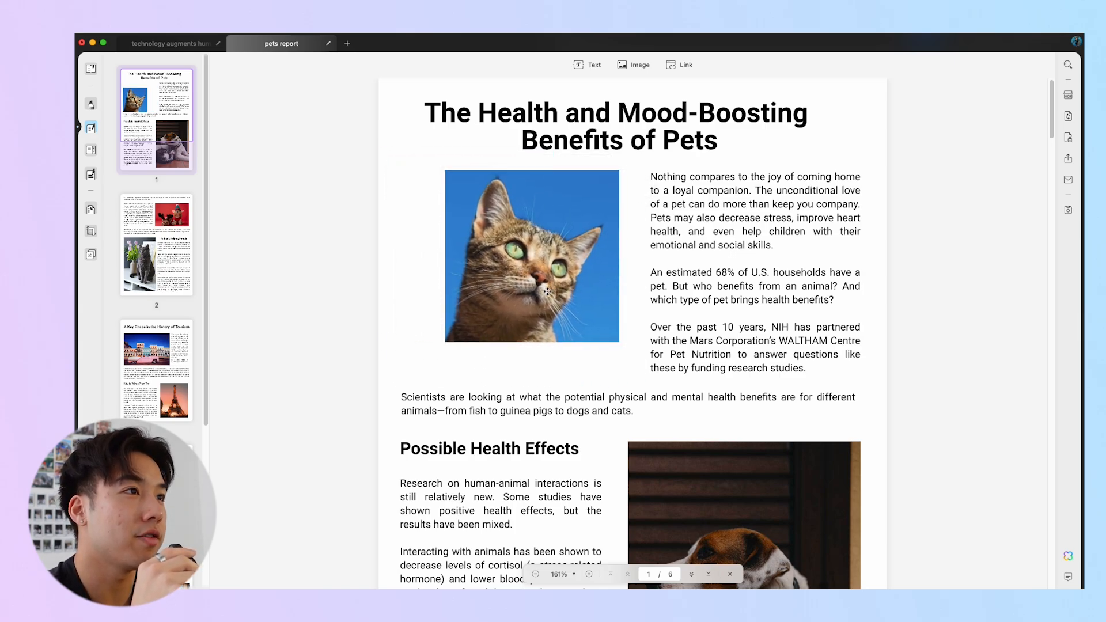
left_click(531, 255)
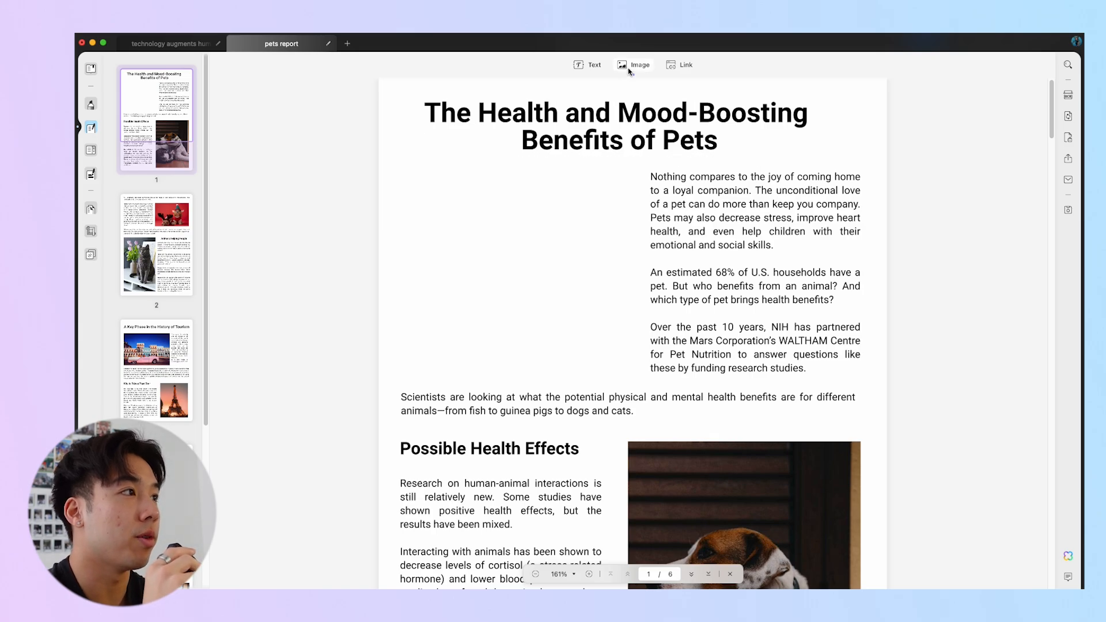
Step: Place a new nebula image where the cat photo was on page 1
left_click(632, 64)
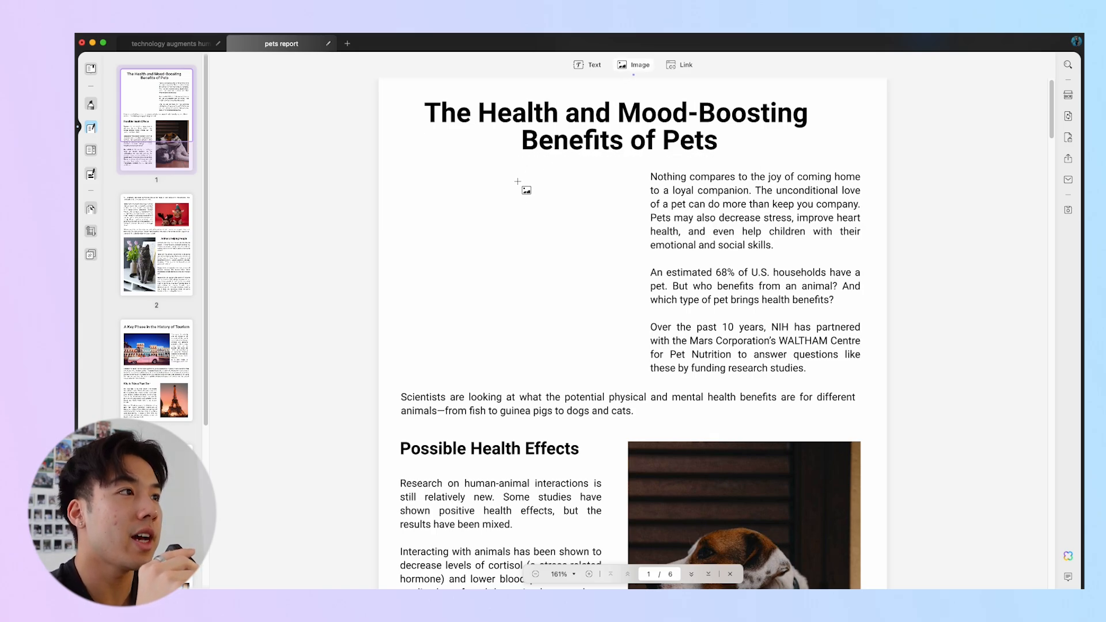
left_click(632, 64)
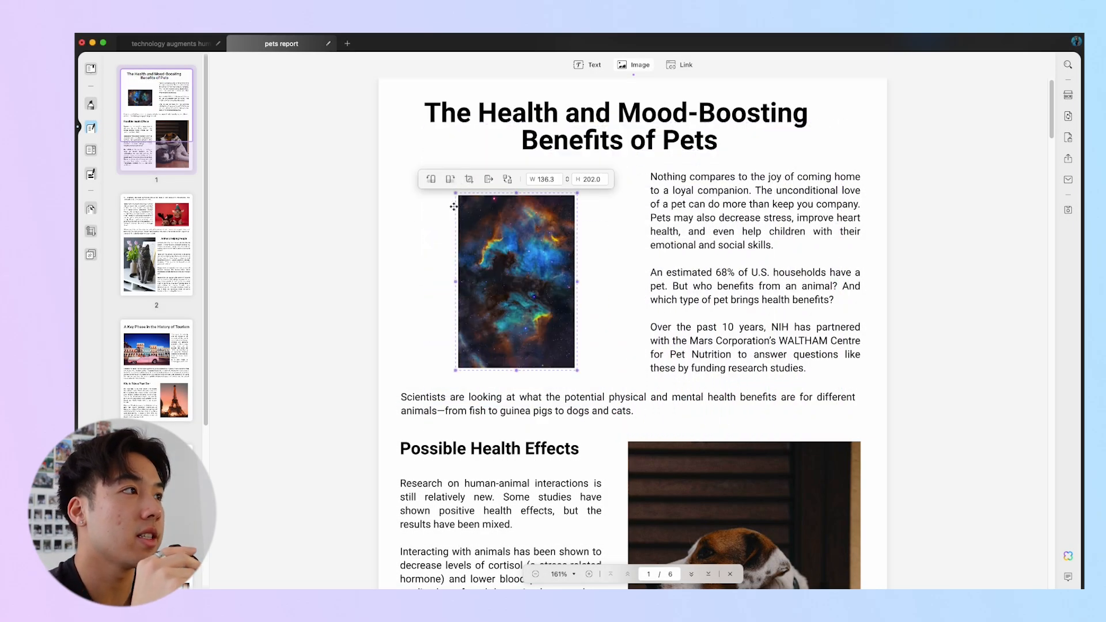
mouse_move(450, 179)
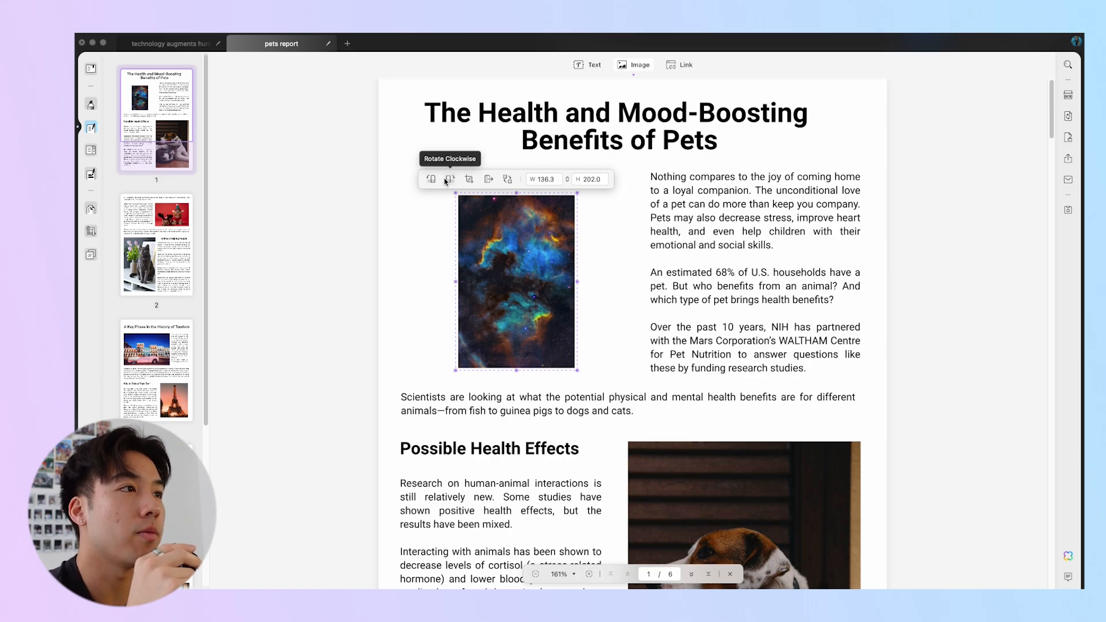
scroll("down", 3)
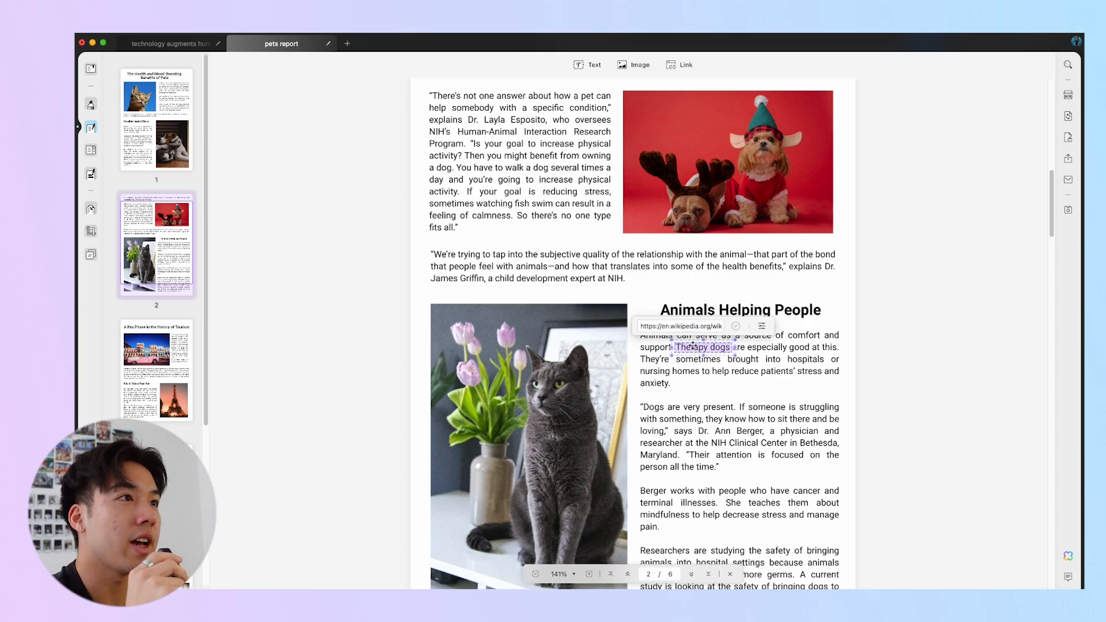
mouse_move(761, 326)
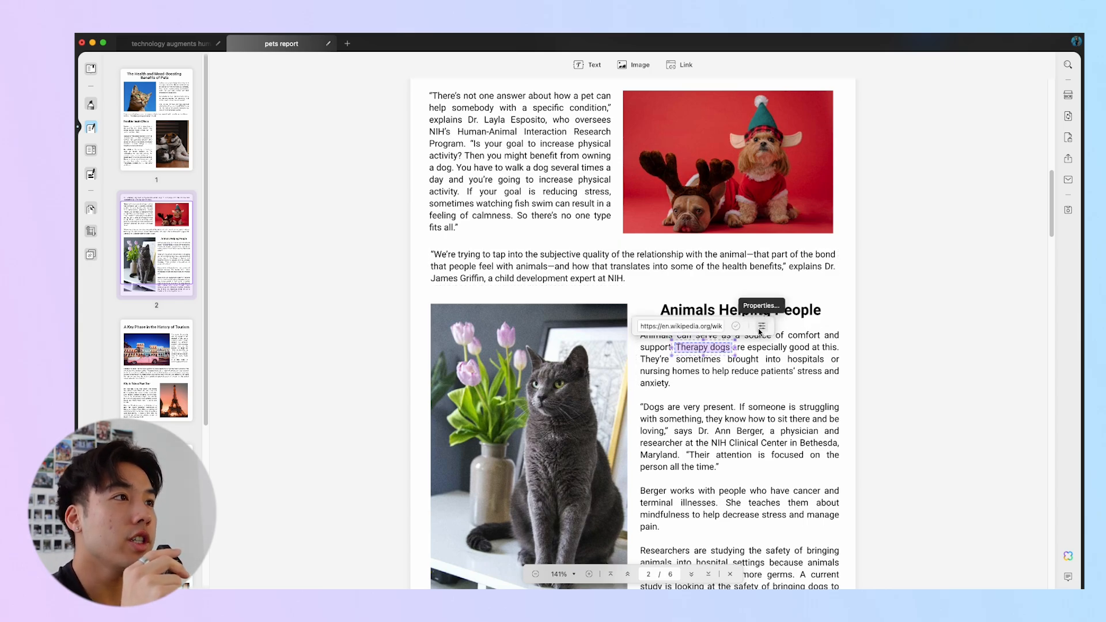
Step: Style the Therapy dogs link as a visible rectangle with a thick red underline
left_click(761, 325)
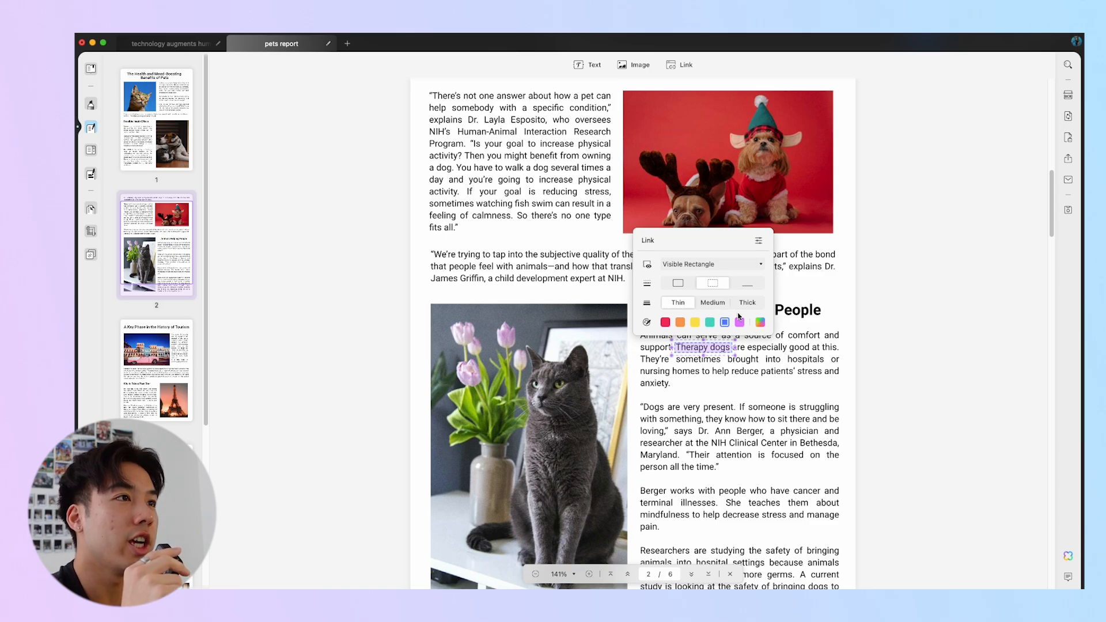
left_click(710, 264)
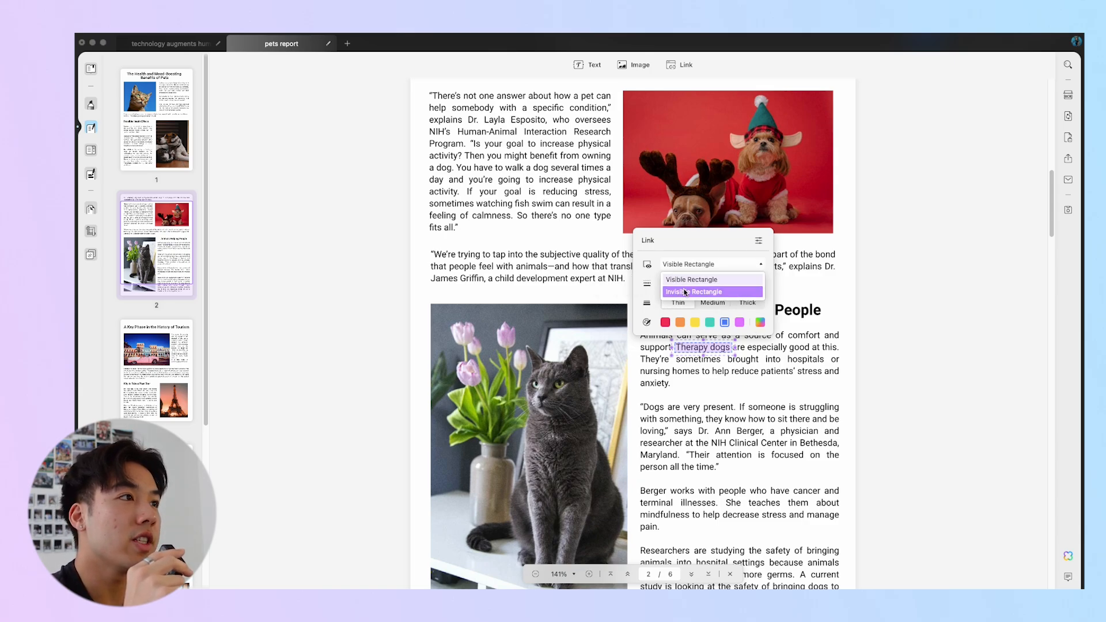
left_click(691, 279)
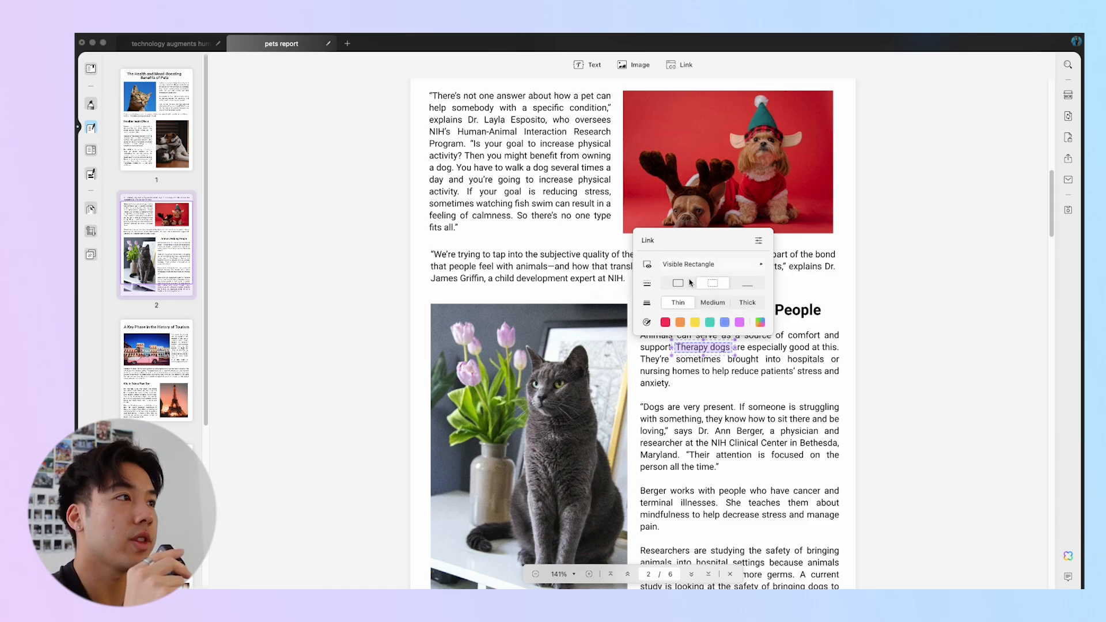
left_click(724, 323)
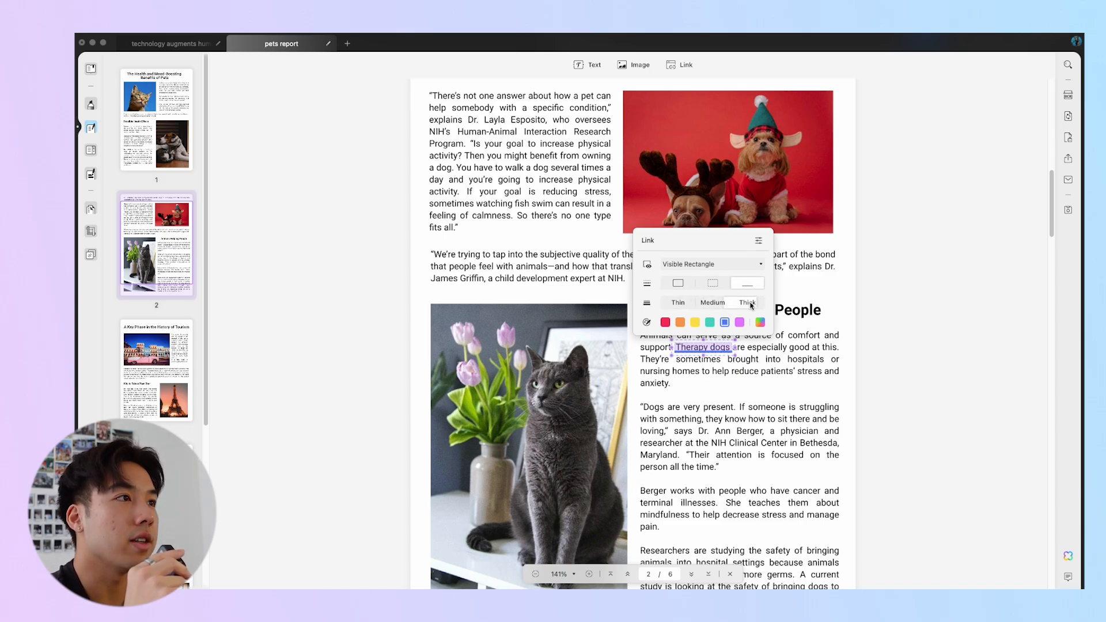
left_click(664, 323)
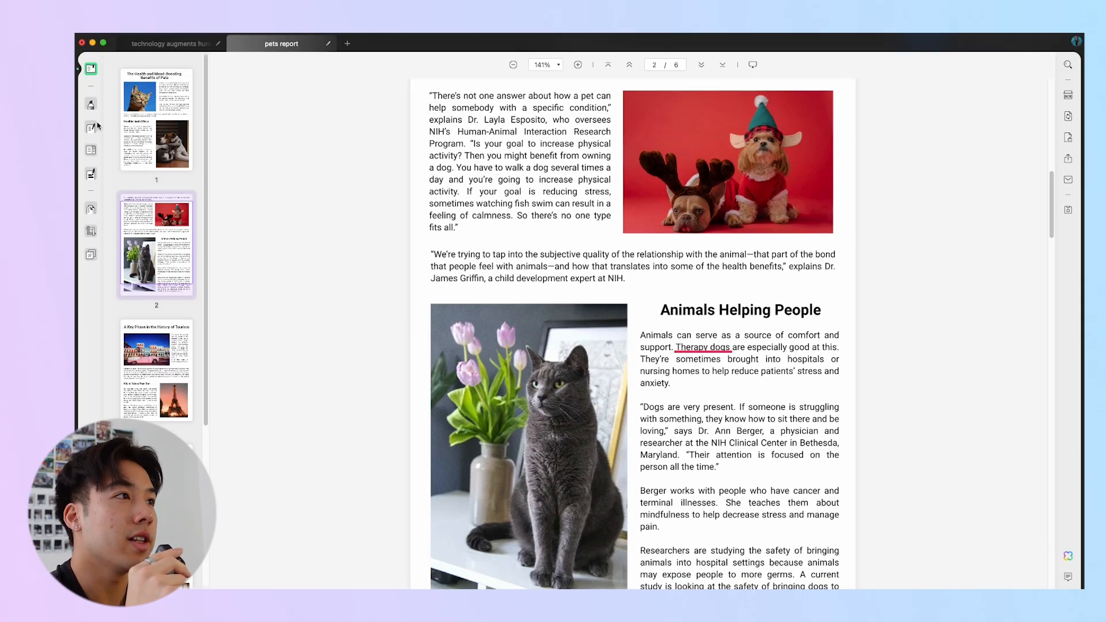
Step: Link the phrase 'Dogs are very present' to the website updf.com
left_click(683, 64)
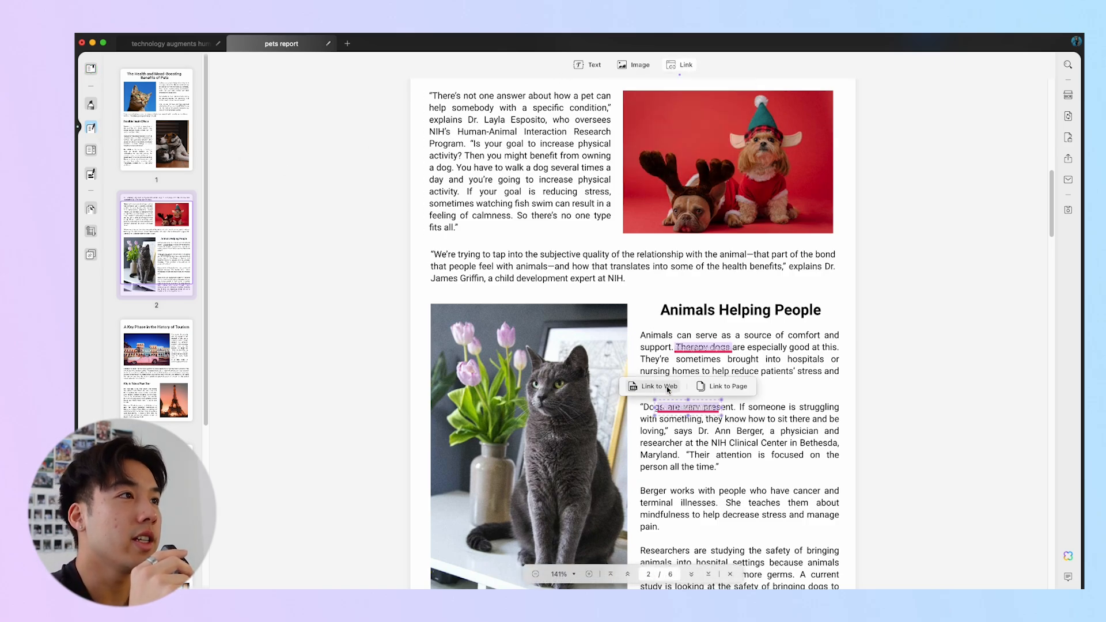
left_click(658, 386)
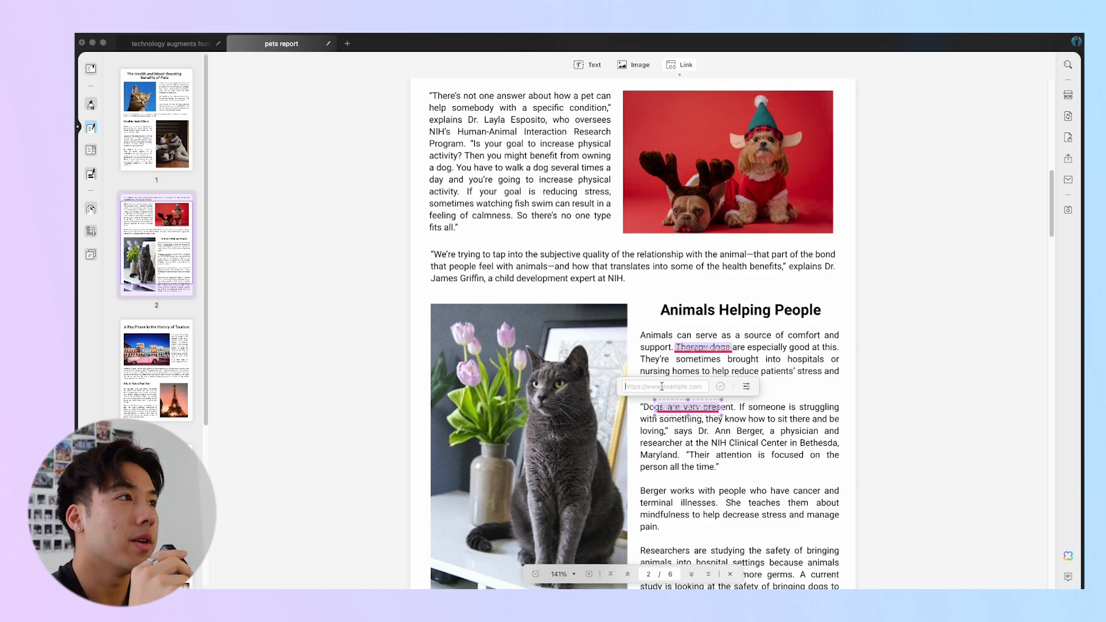
type("updf.com")
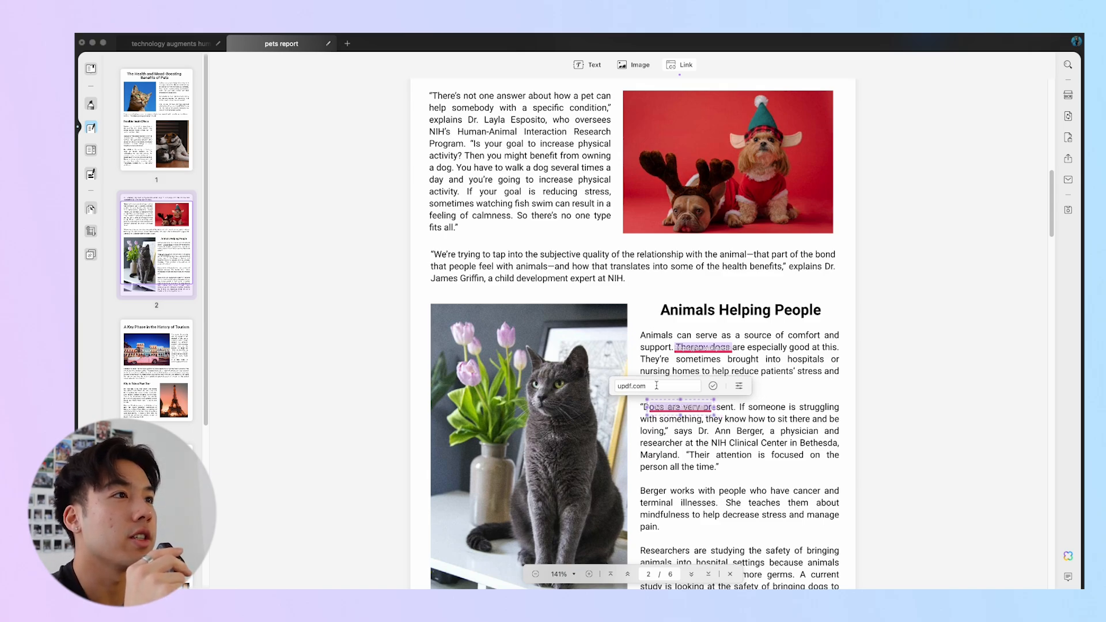
left_click(739, 385)
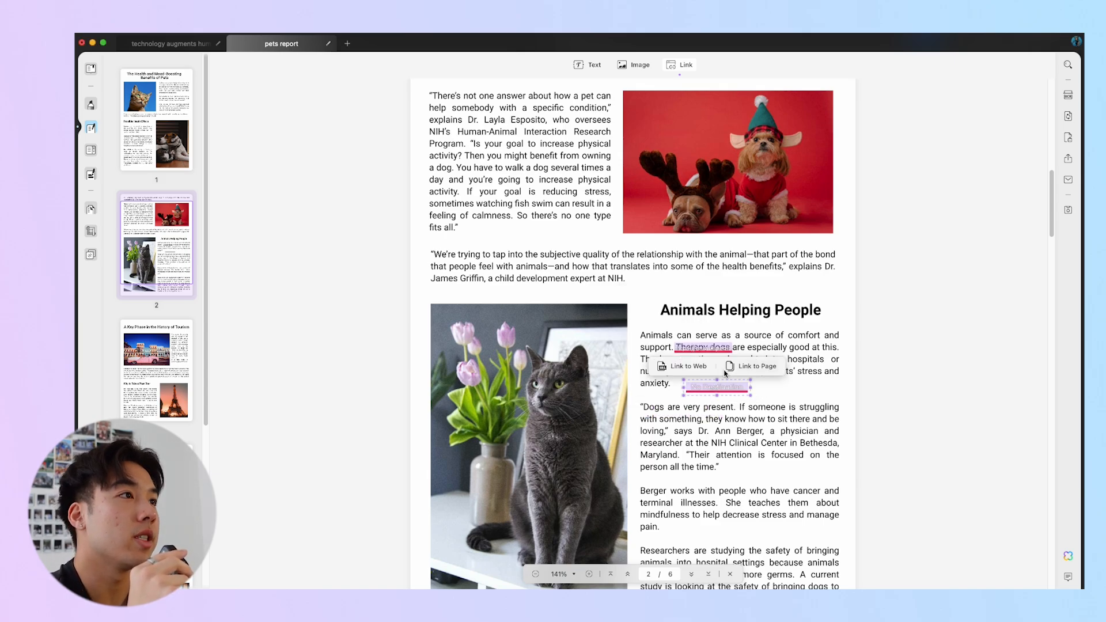
left_click(757, 365)
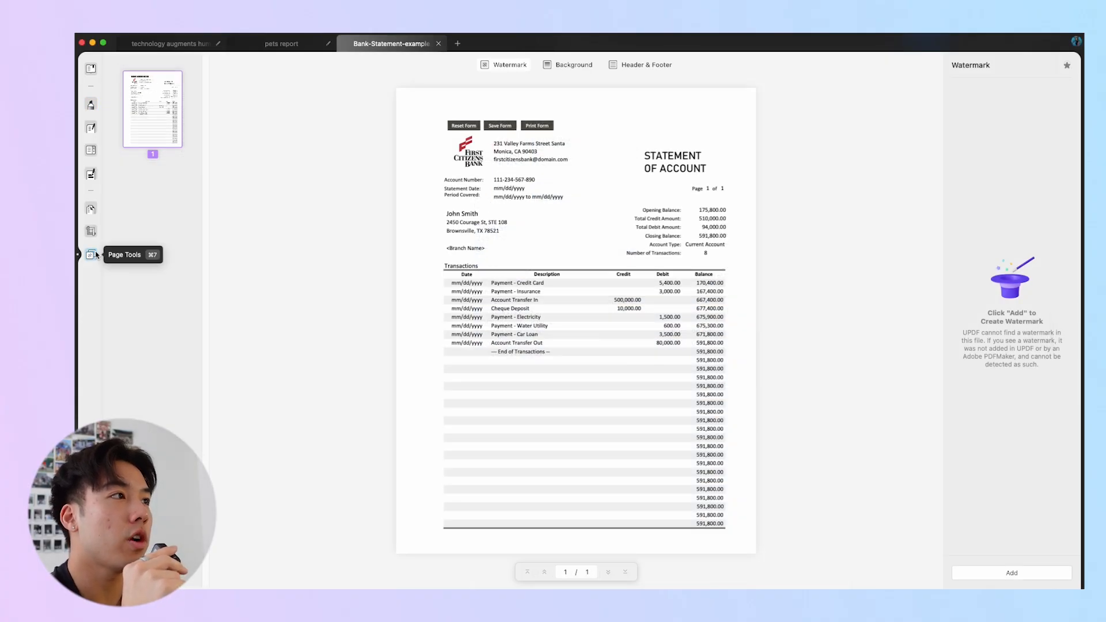
Step: Start a new watermark, glance at the PDF option and keep the Text type
left_click(1011, 572)
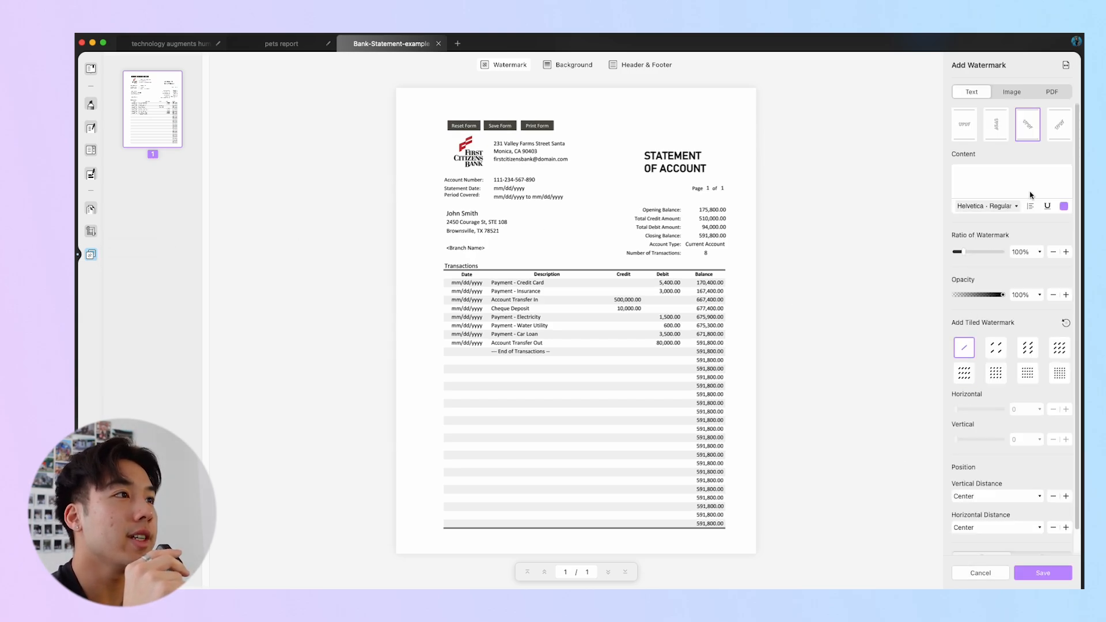
left_click(1011, 91)
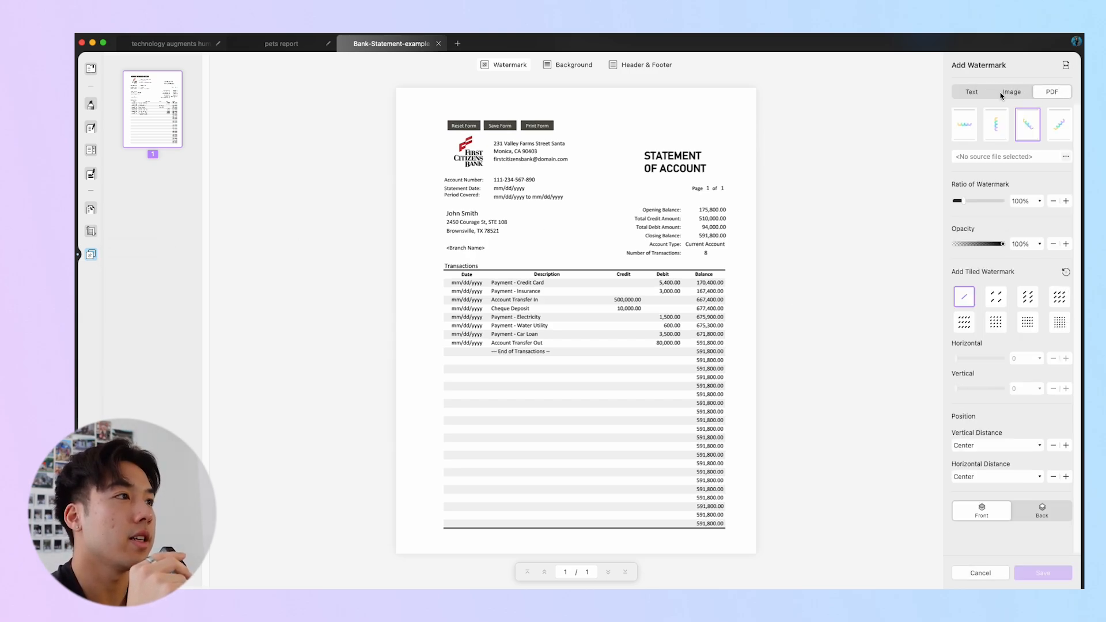
left_click(971, 92)
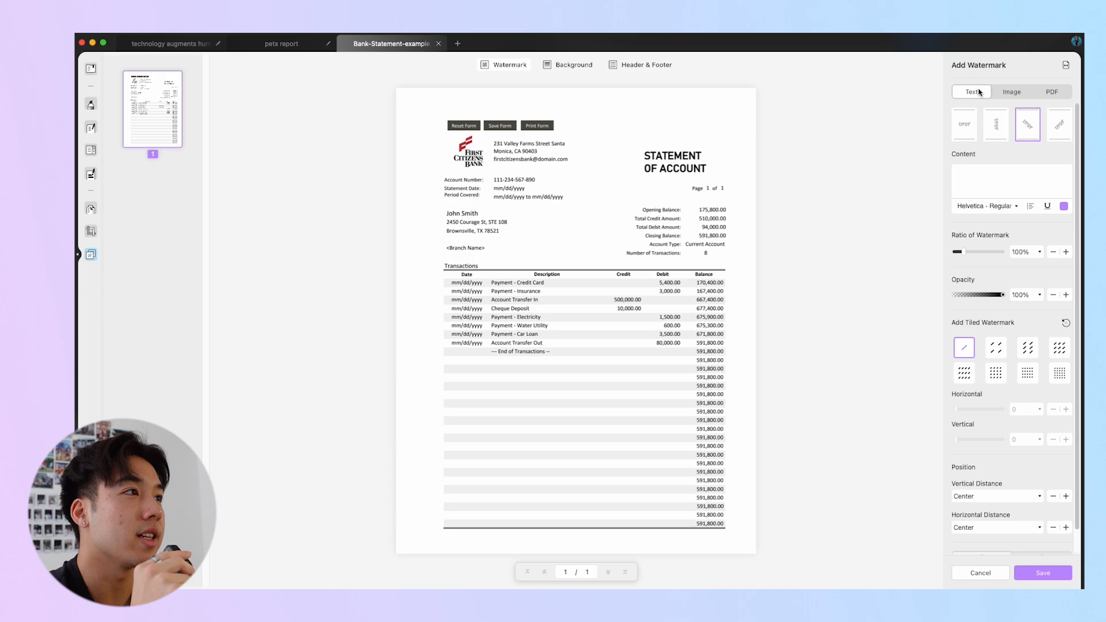
mouse_move(972, 144)
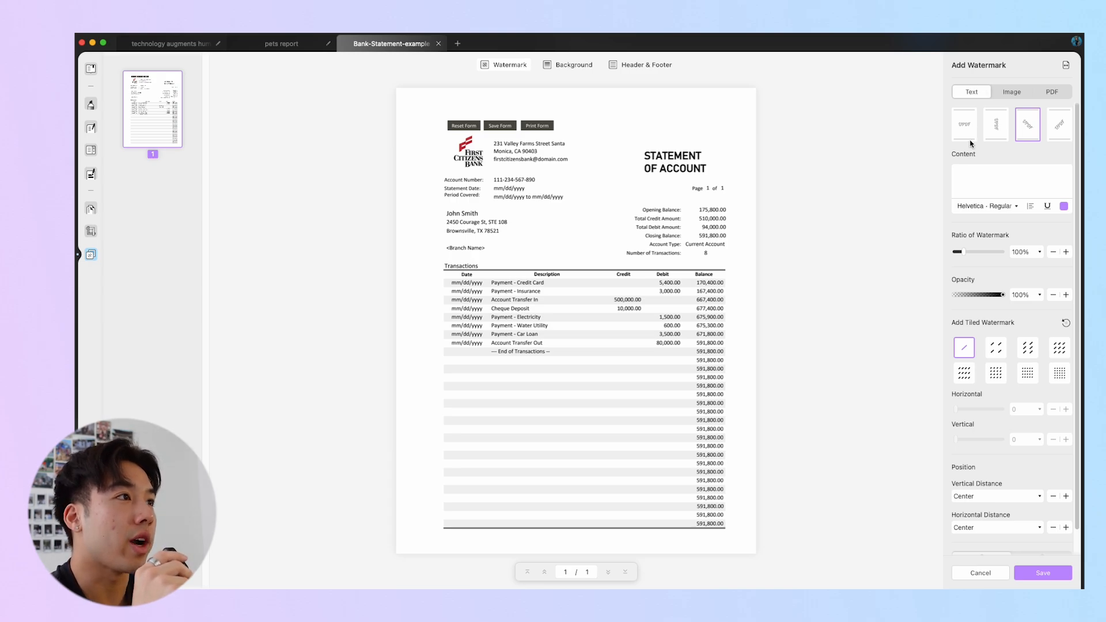
mouse_move(1023, 168)
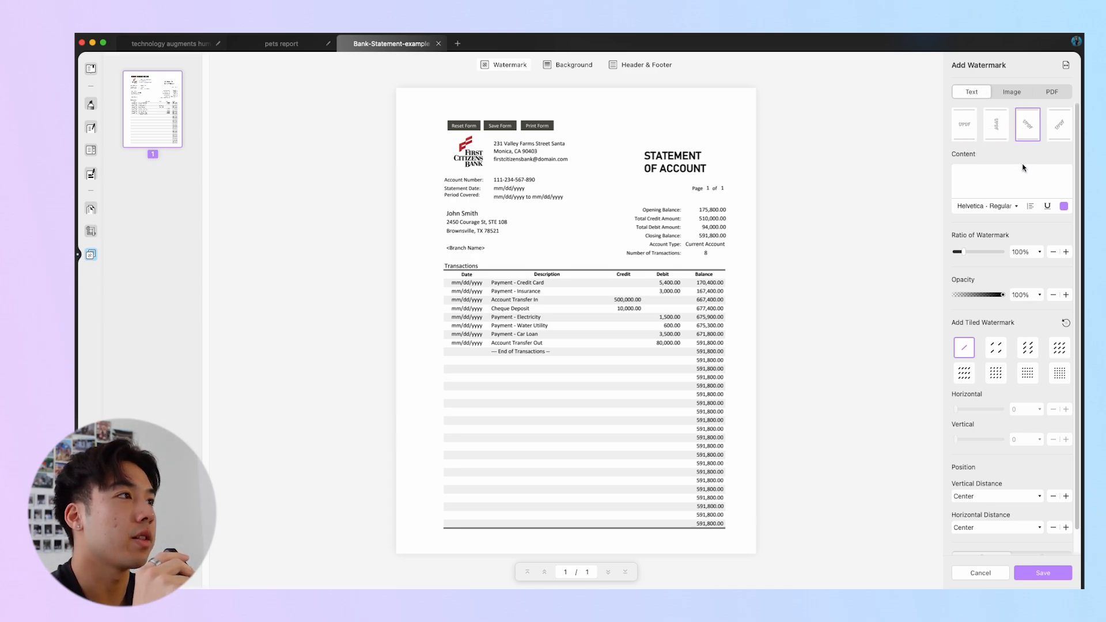
Step: Save a tiled 'UPDF' text watermark at 184% ratio and 35% opacity
left_click(1009, 175)
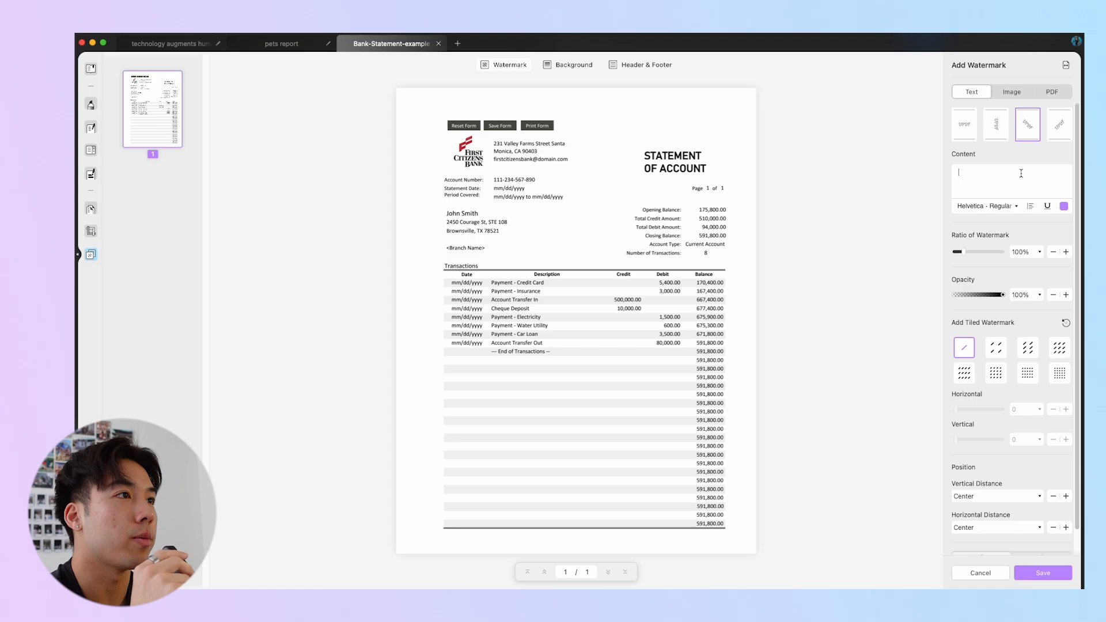
type("UPDF")
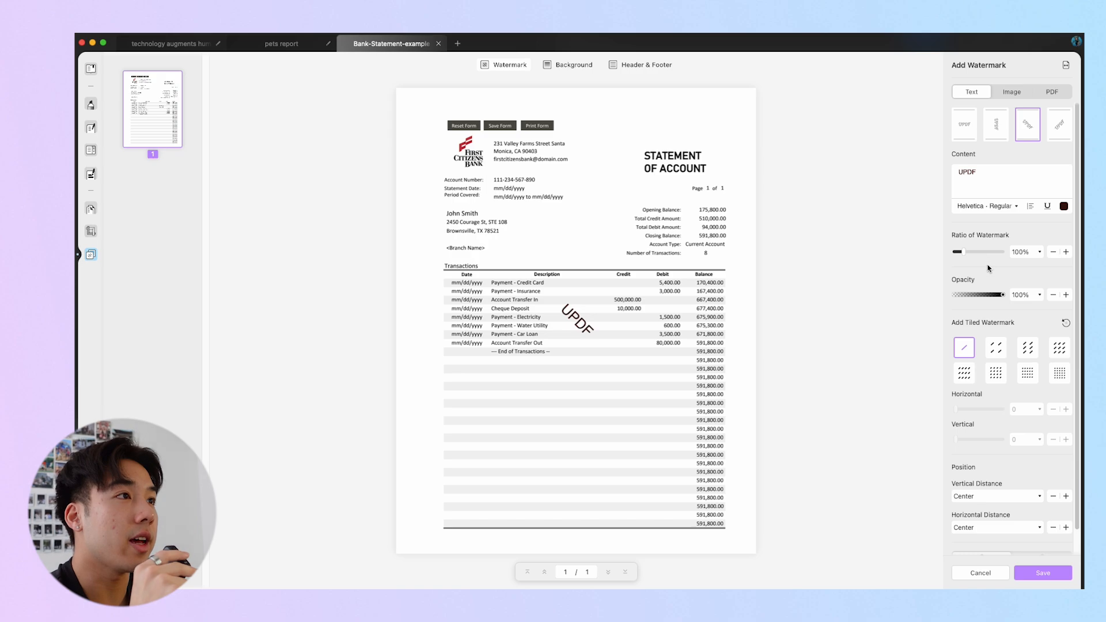
left_click_drag(956, 252, 968, 252)
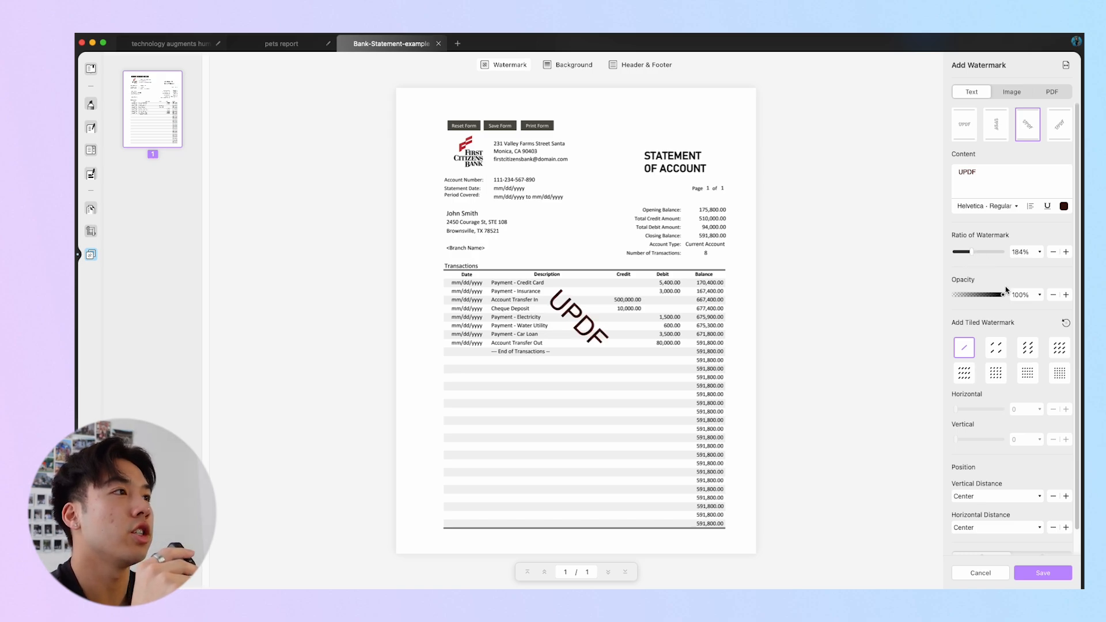
left_click_drag(1002, 294, 974, 294)
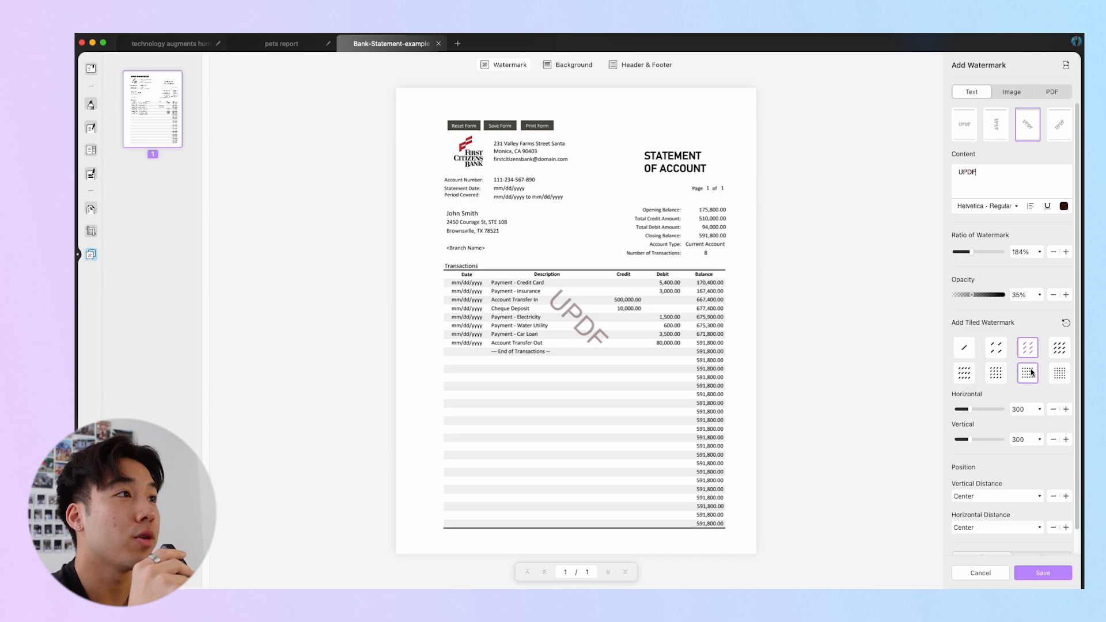
left_click(1028, 373)
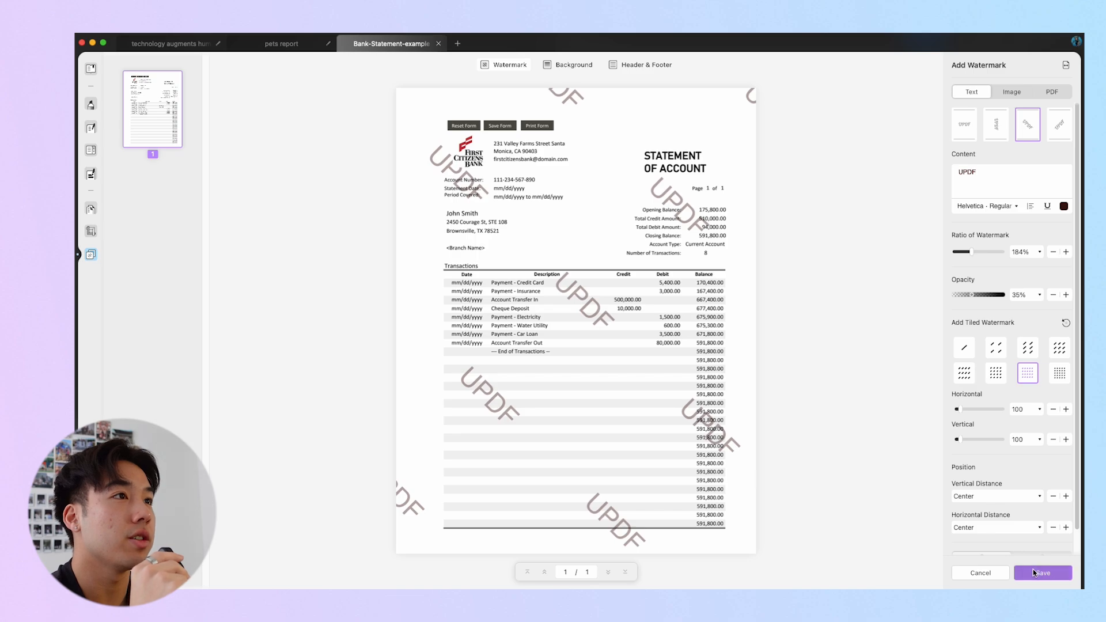
left_click(1043, 572)
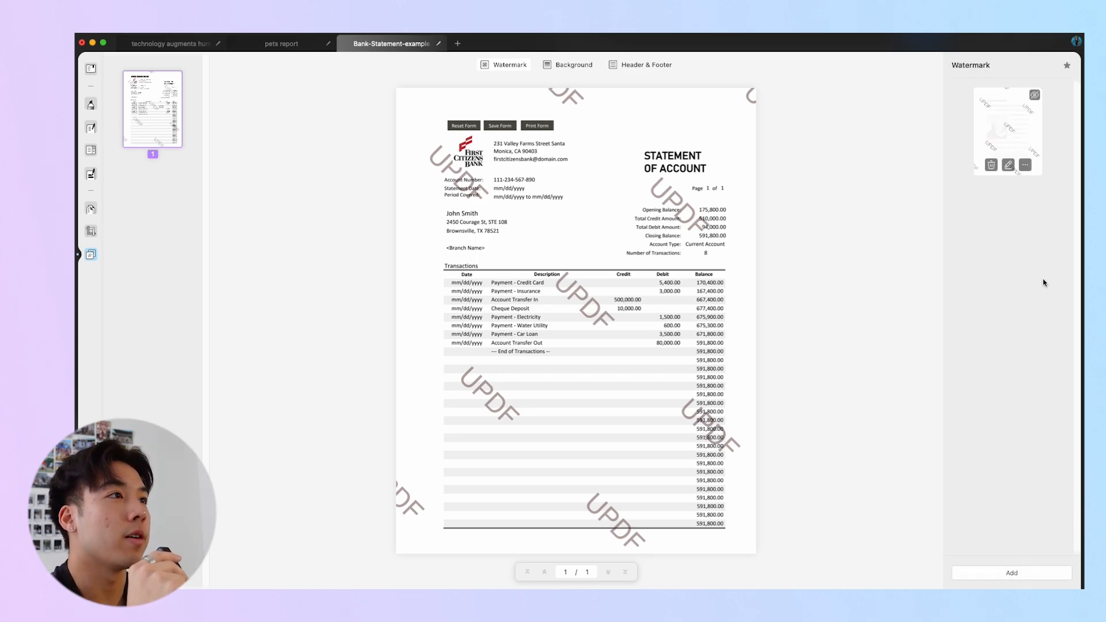
mouse_move(1008, 164)
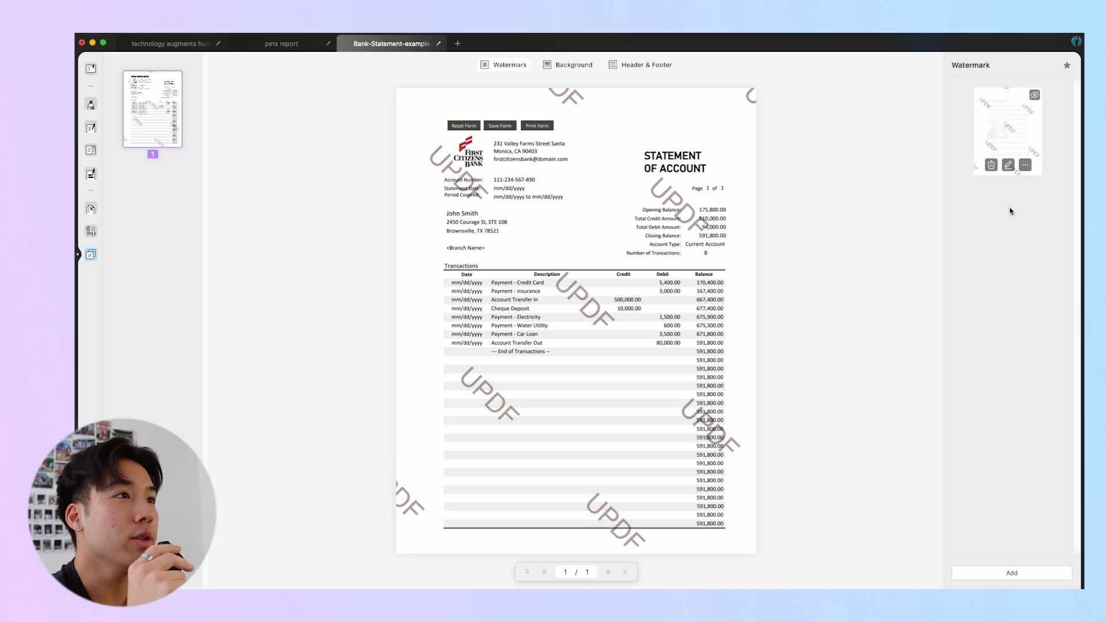
mouse_move(1024, 164)
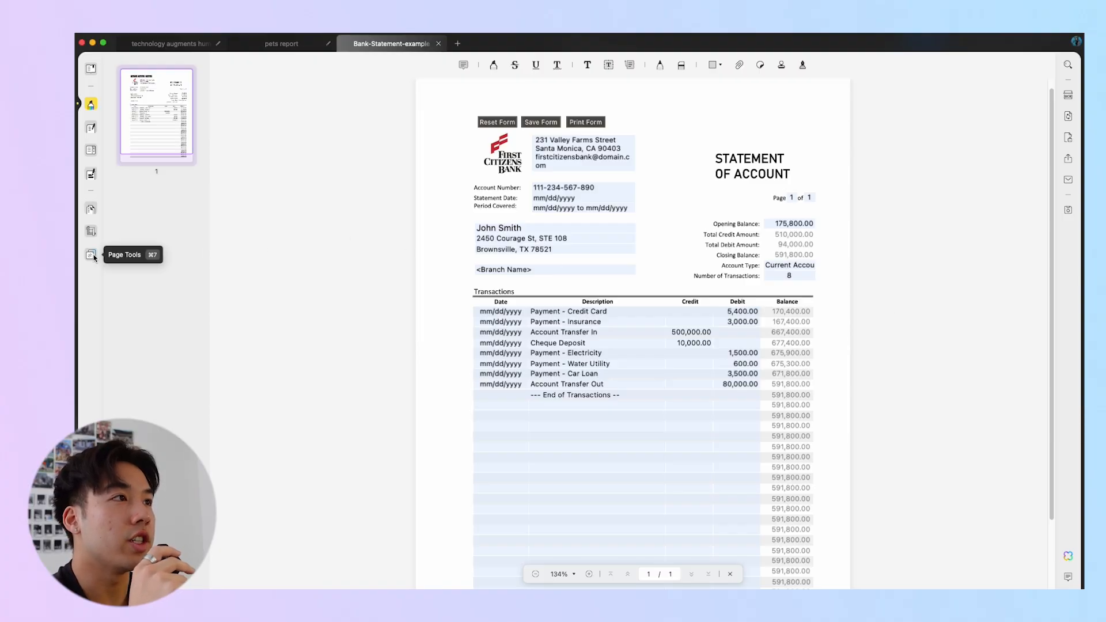
Step: Start a page background on the bank statement and pick a purple colour
left_click(90, 255)
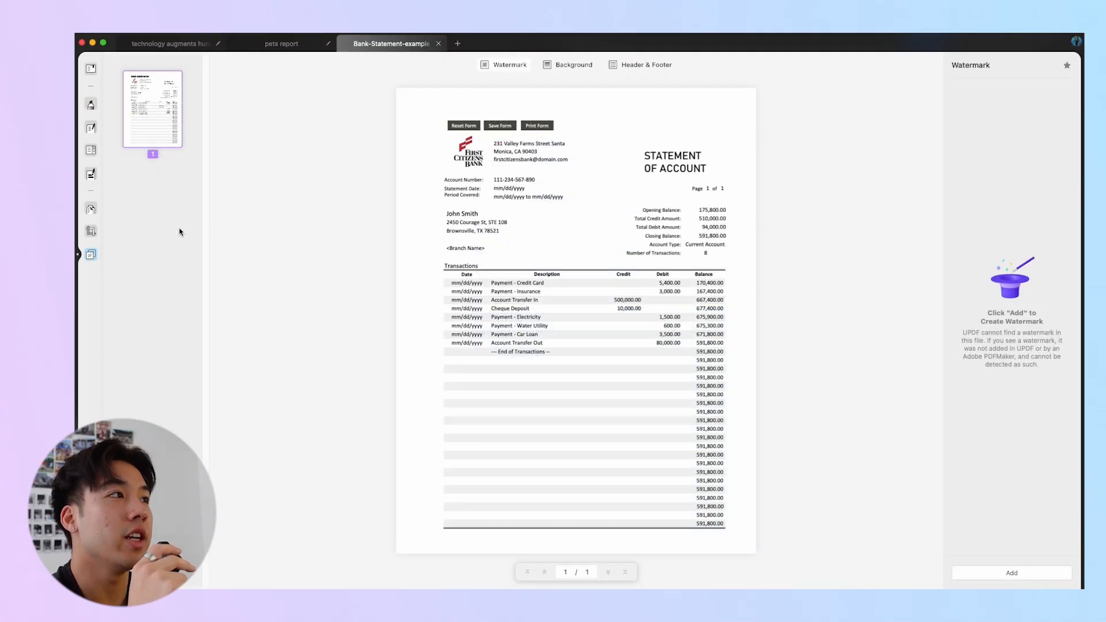
left_click(574, 64)
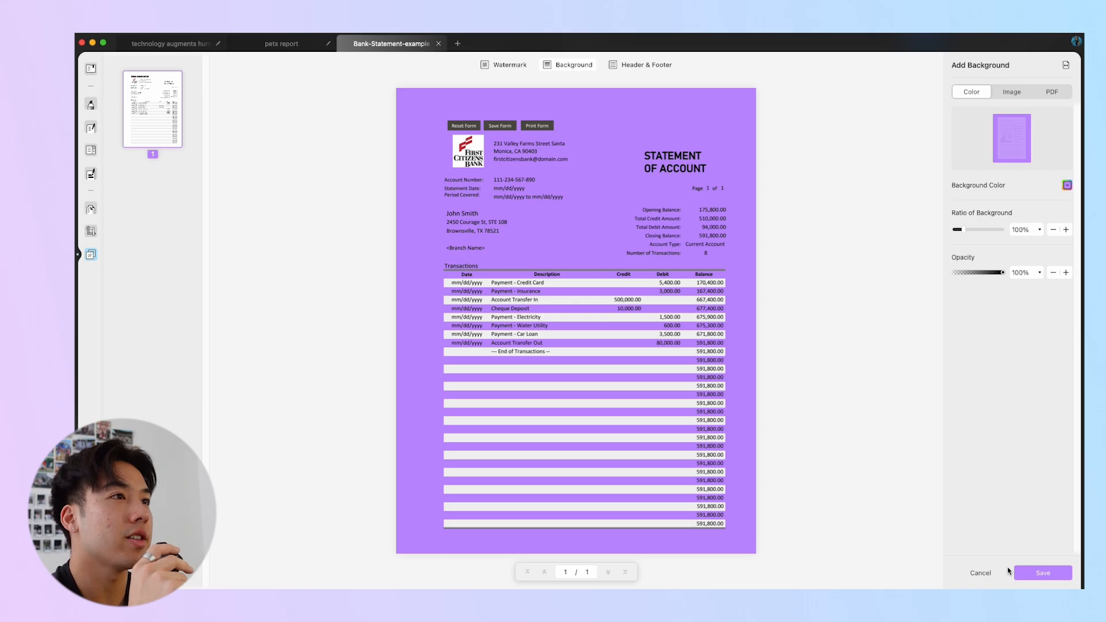
left_click(1066, 185)
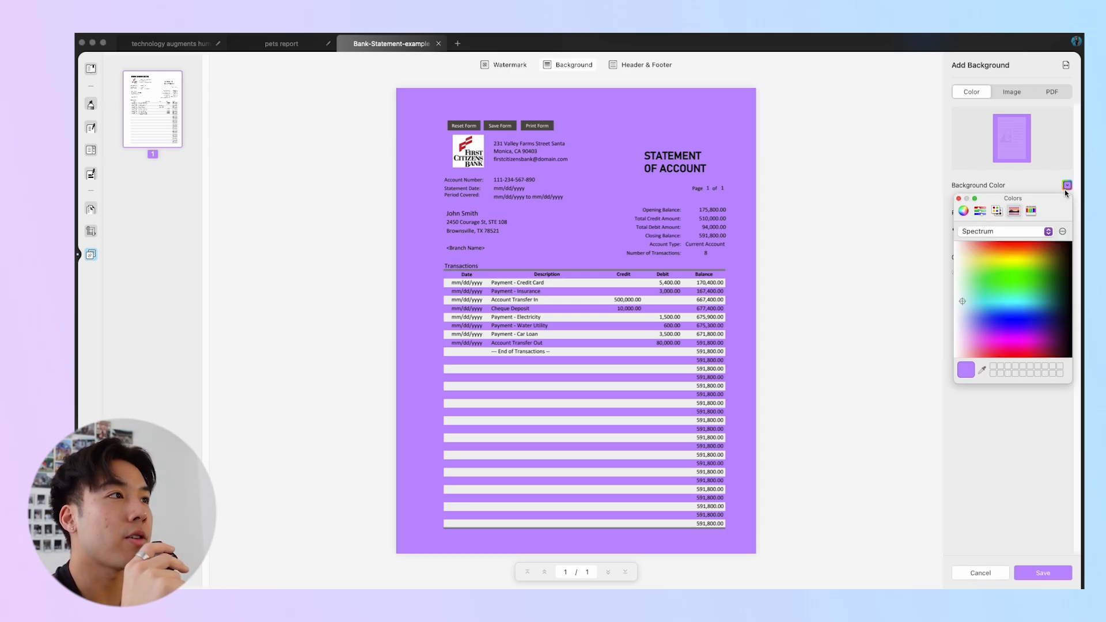
left_click(962, 308)
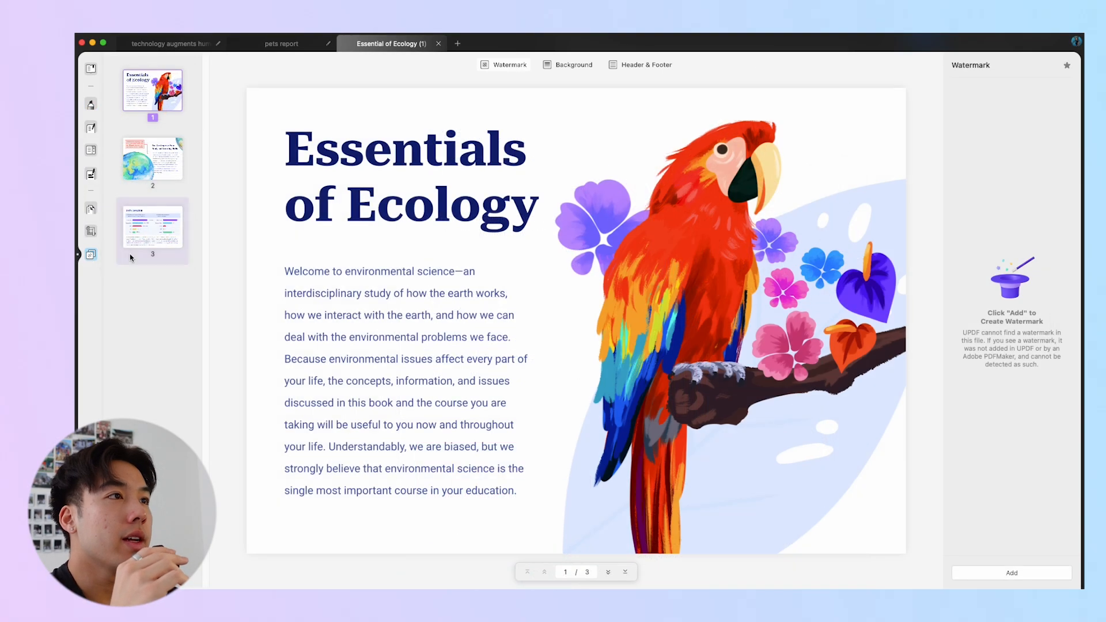
Step: Create a header with the current date and a dark blue font colour
left_click(646, 64)
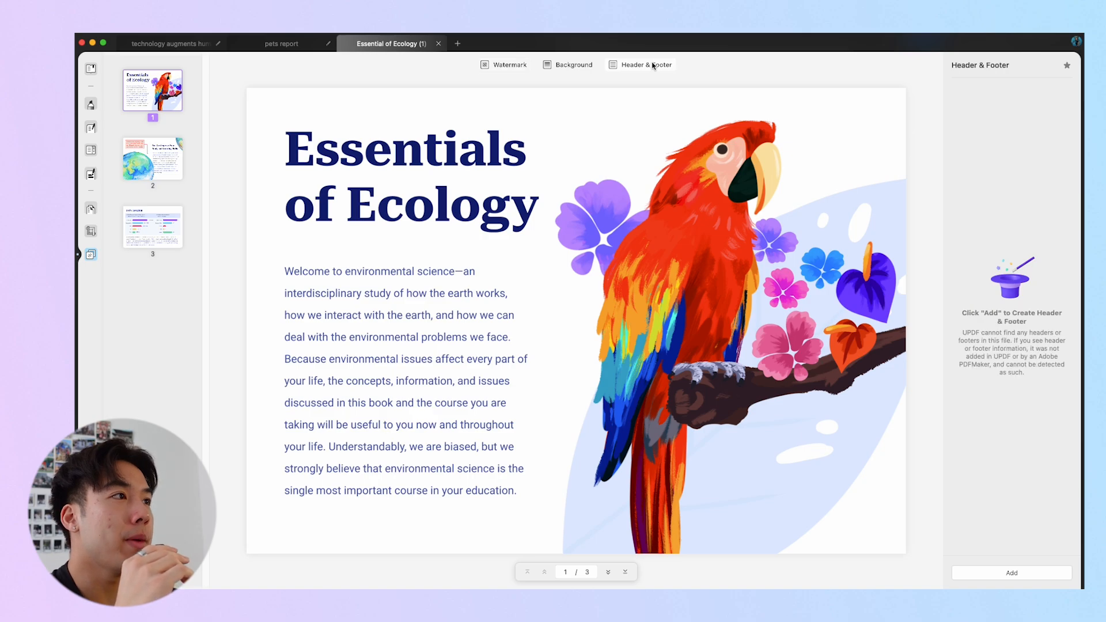
left_click(1010, 572)
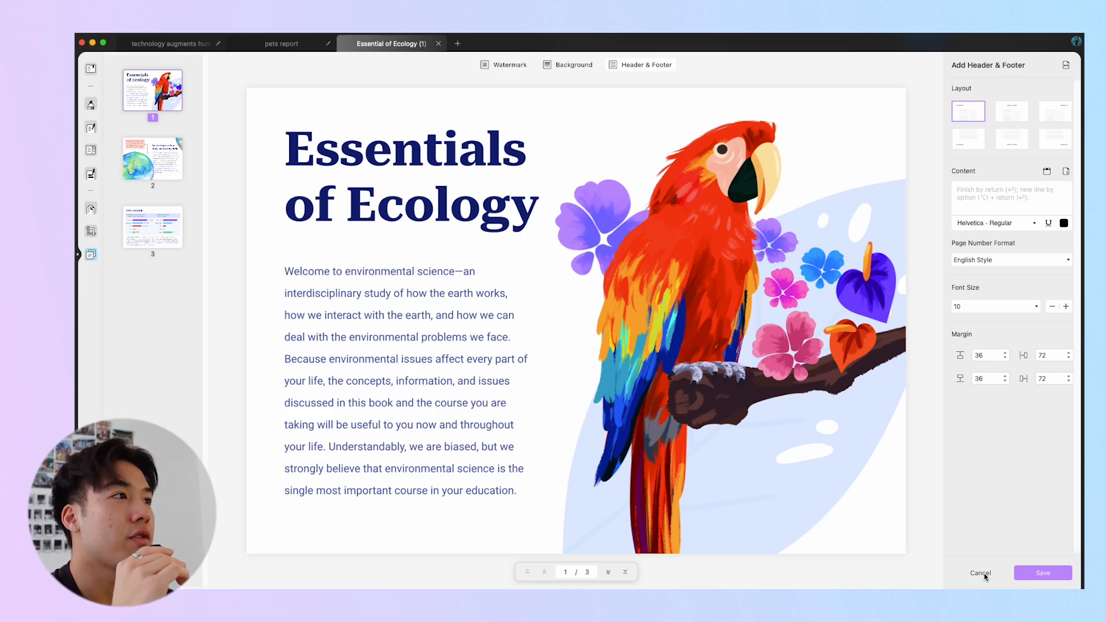
type("UPDF")
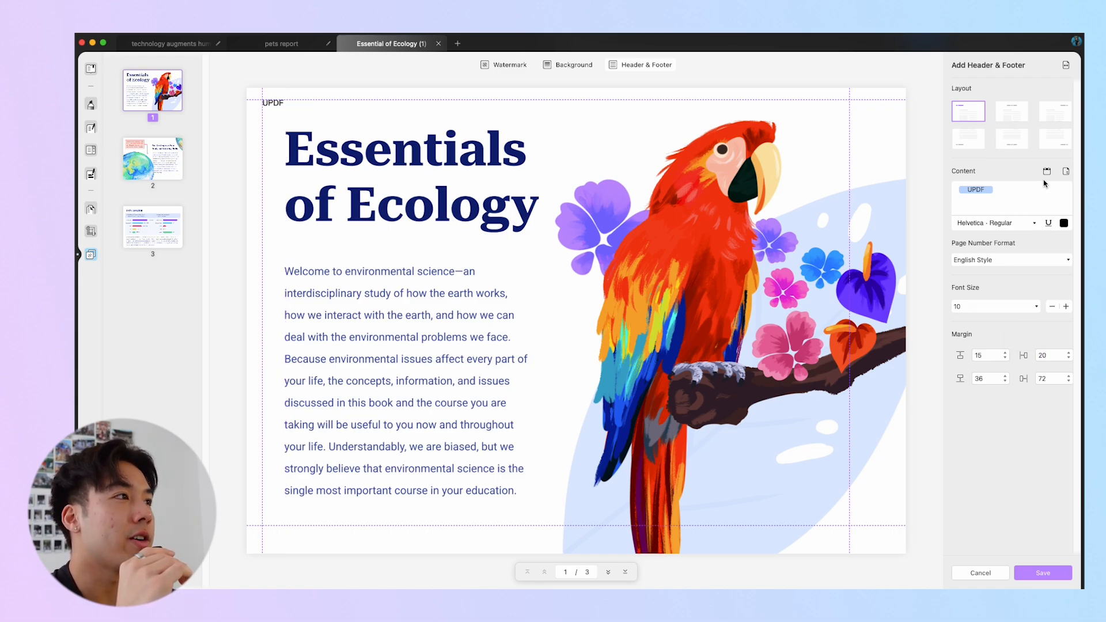
left_click(1048, 171)
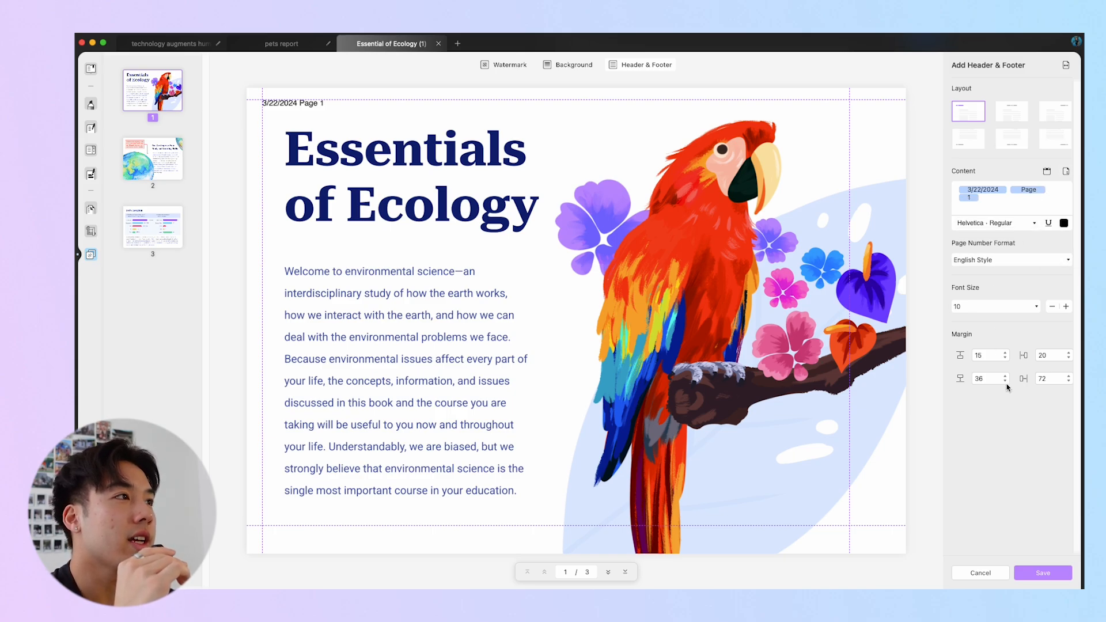
mouse_move(995, 148)
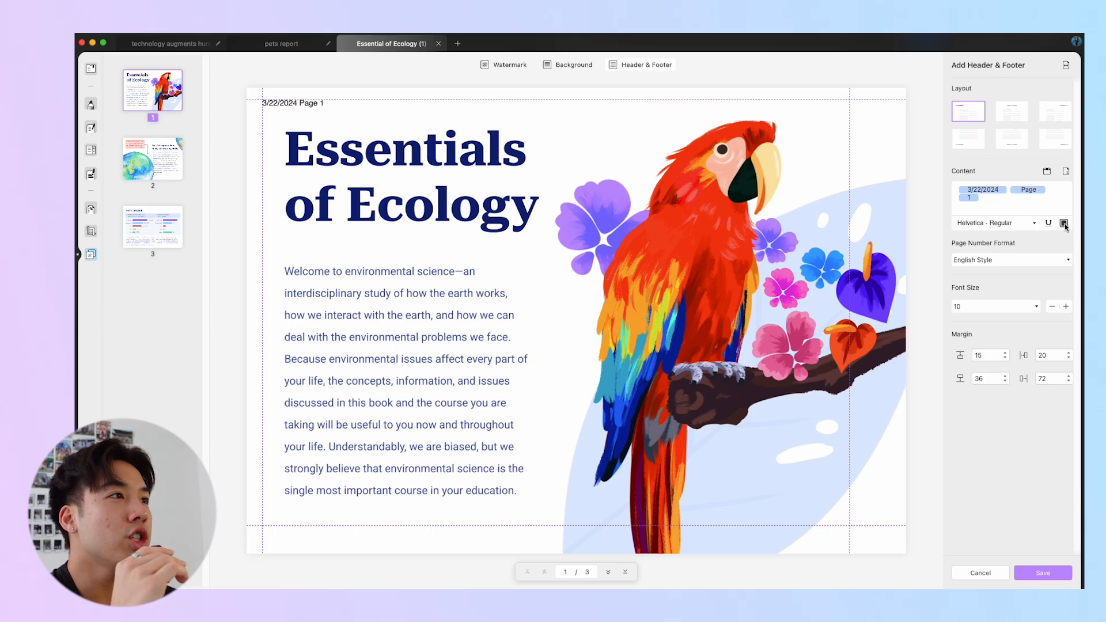
left_click(1064, 223)
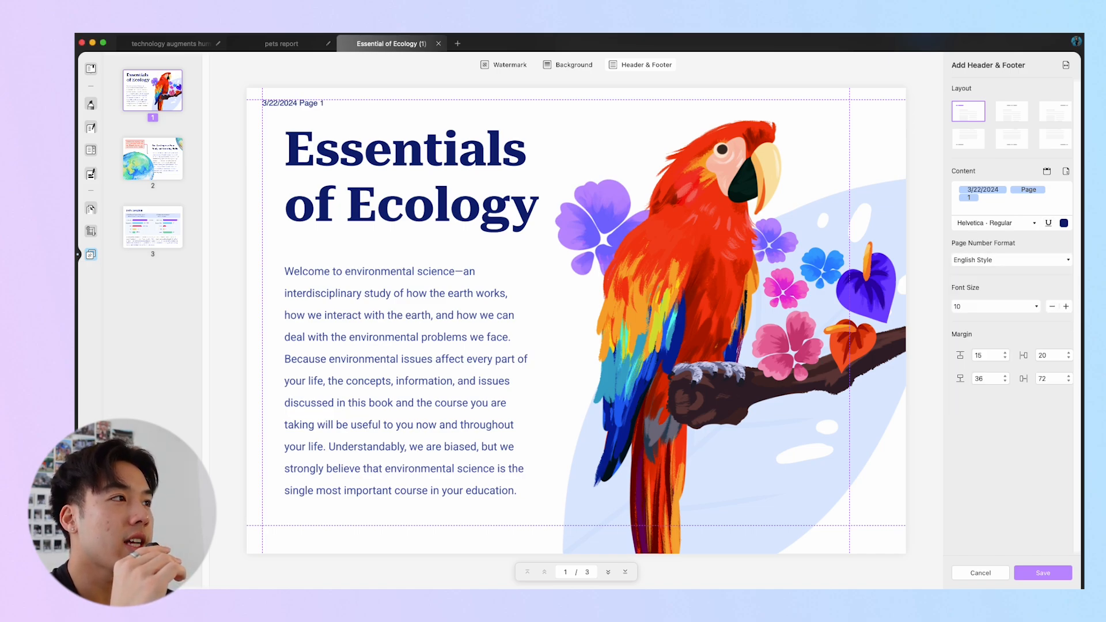
Step: Limit the header to pages 1–2 and save it to the document
left_click(1066, 64)
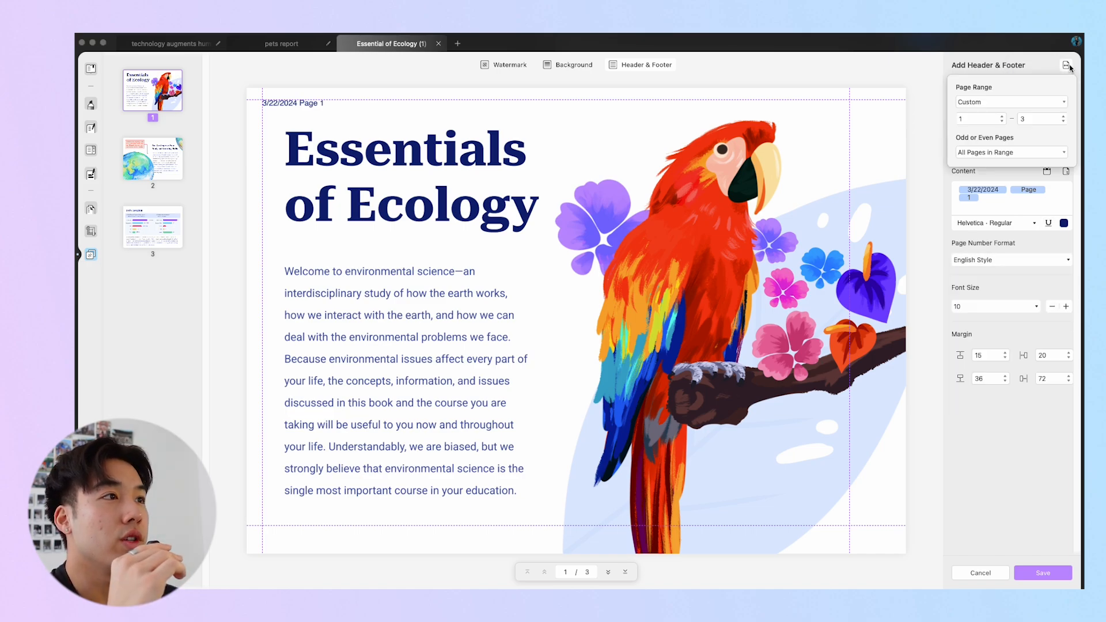
left_click(1063, 122)
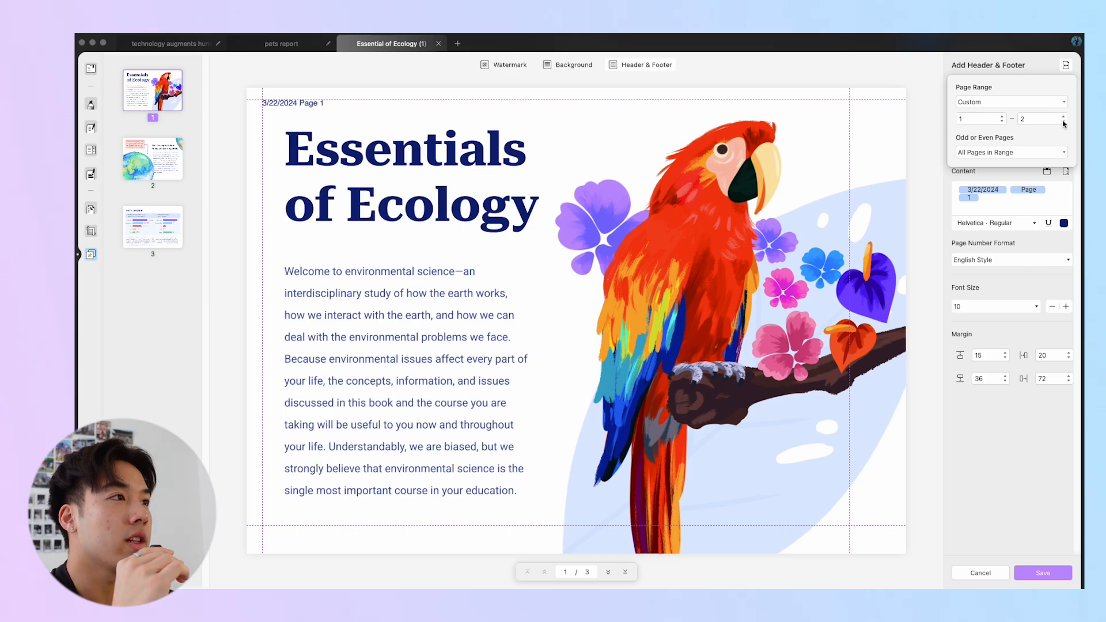
left_click(1064, 121)
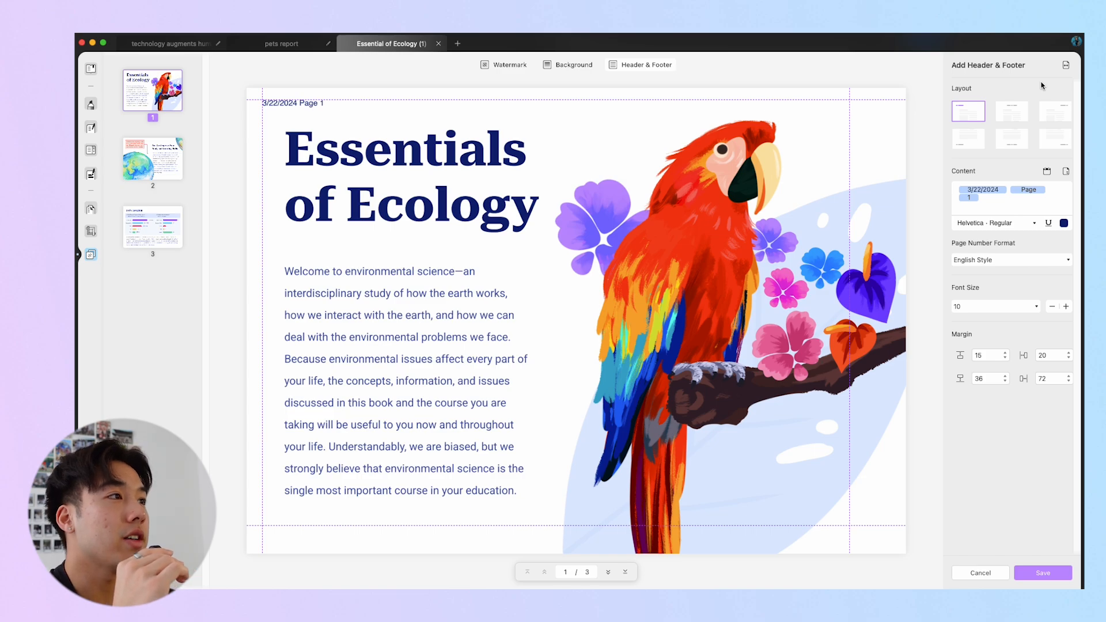
left_click(1043, 571)
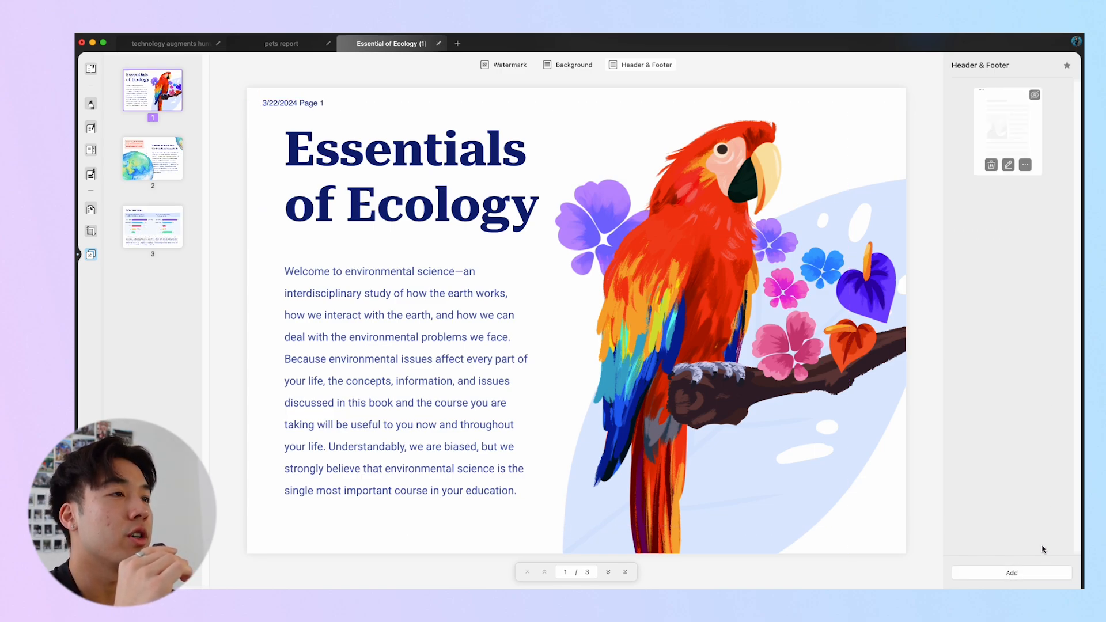
mouse_move(1050, 274)
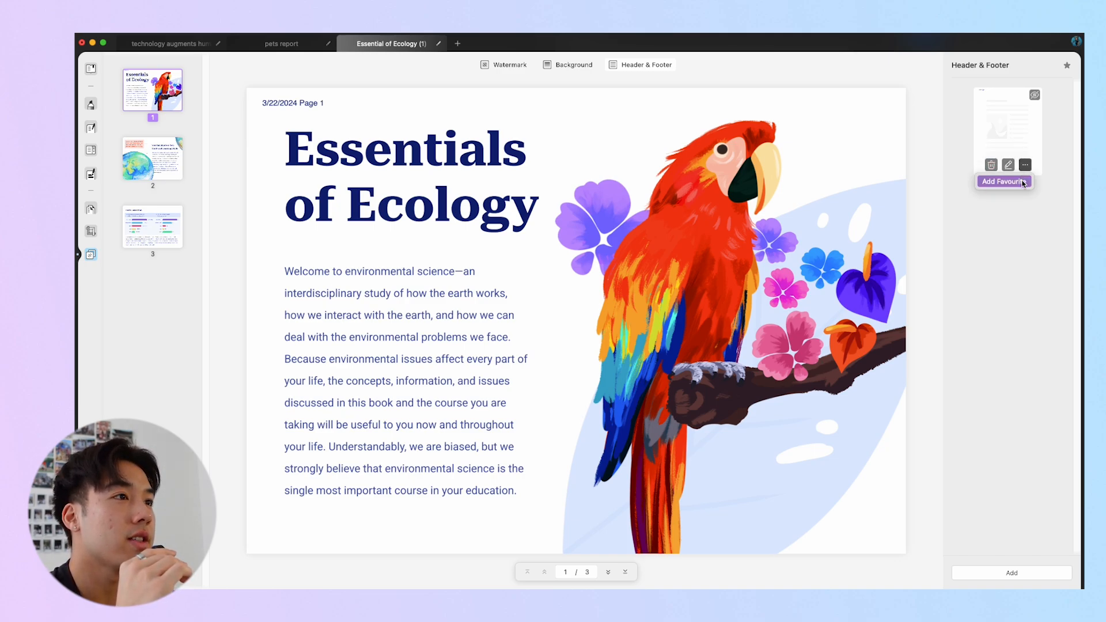
Step: Save the header template as a favourite and return to the pets report
left_click(280, 43)
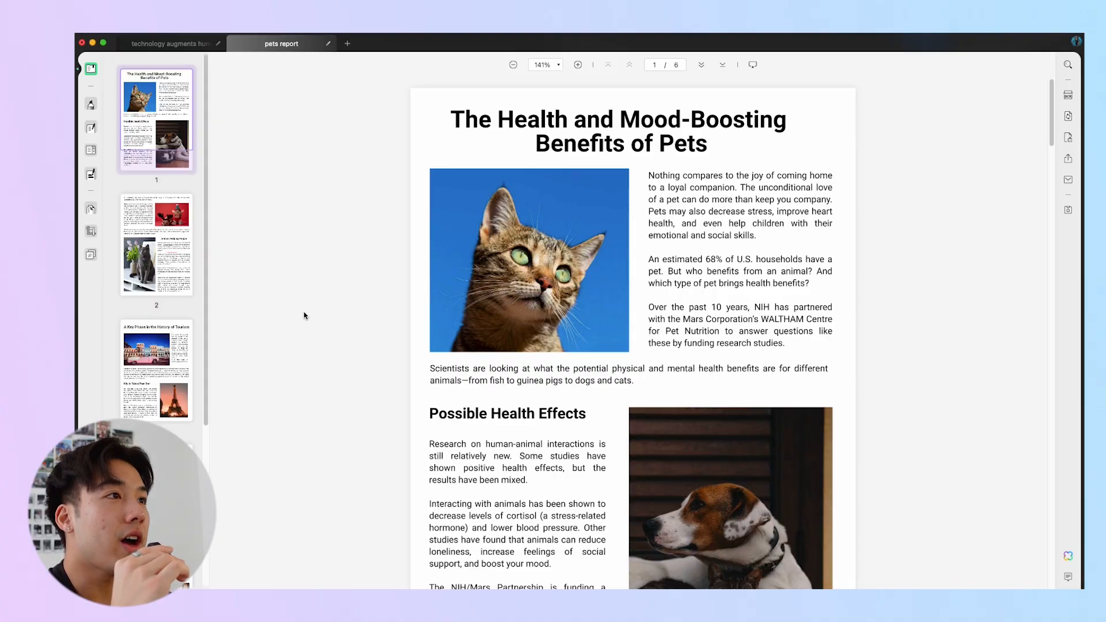
Step: Crop all pages of the pets report to the top section, then move to the Super Intelligence document
left_click(91, 231)
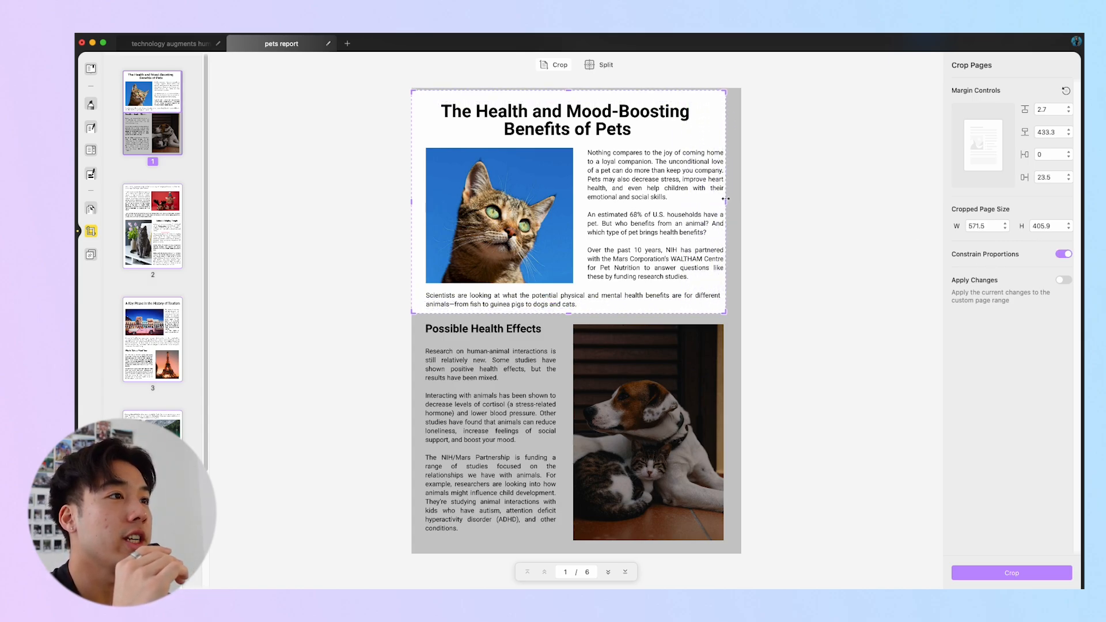
left_click(1063, 279)
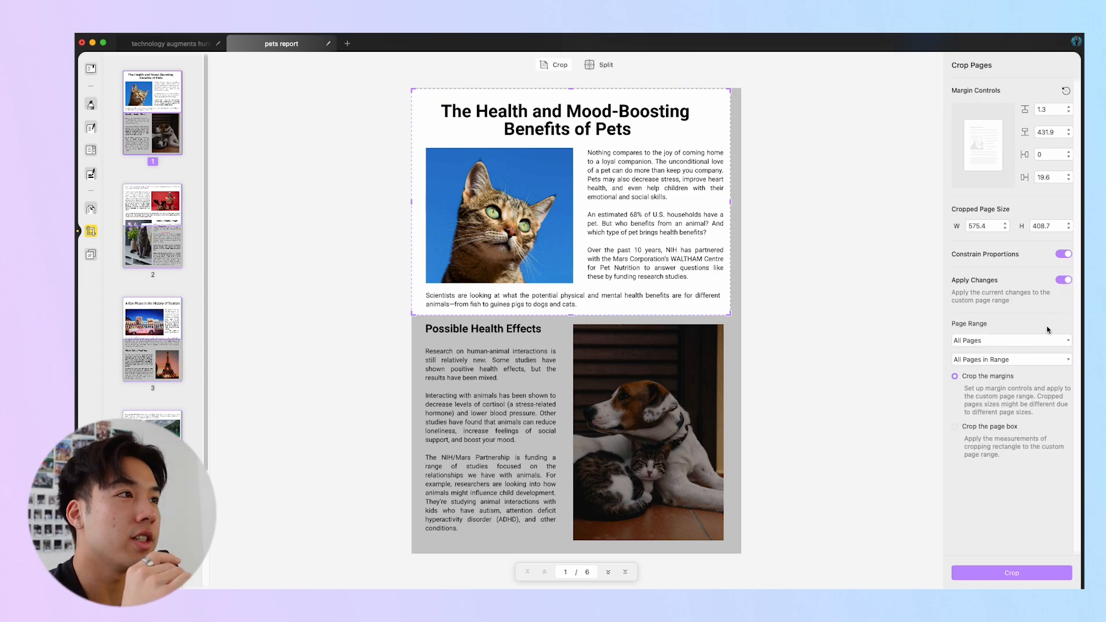
left_click(1011, 359)
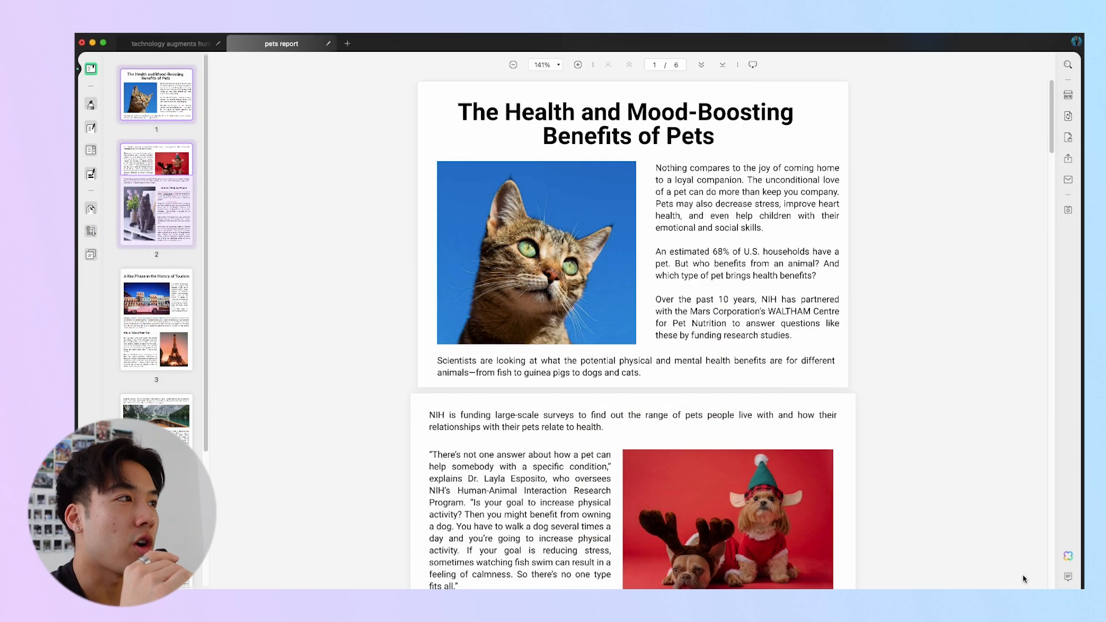
left_click(280, 43)
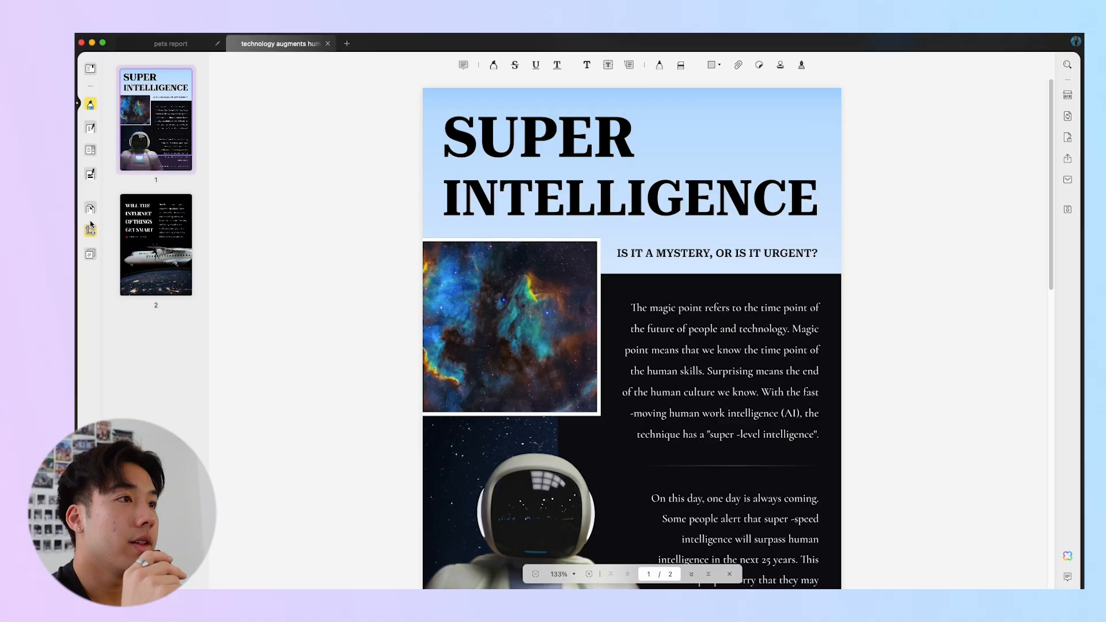
Step: Bring up the Split settings under Crop Pages for the Super Intelligence document
left_click(90, 231)
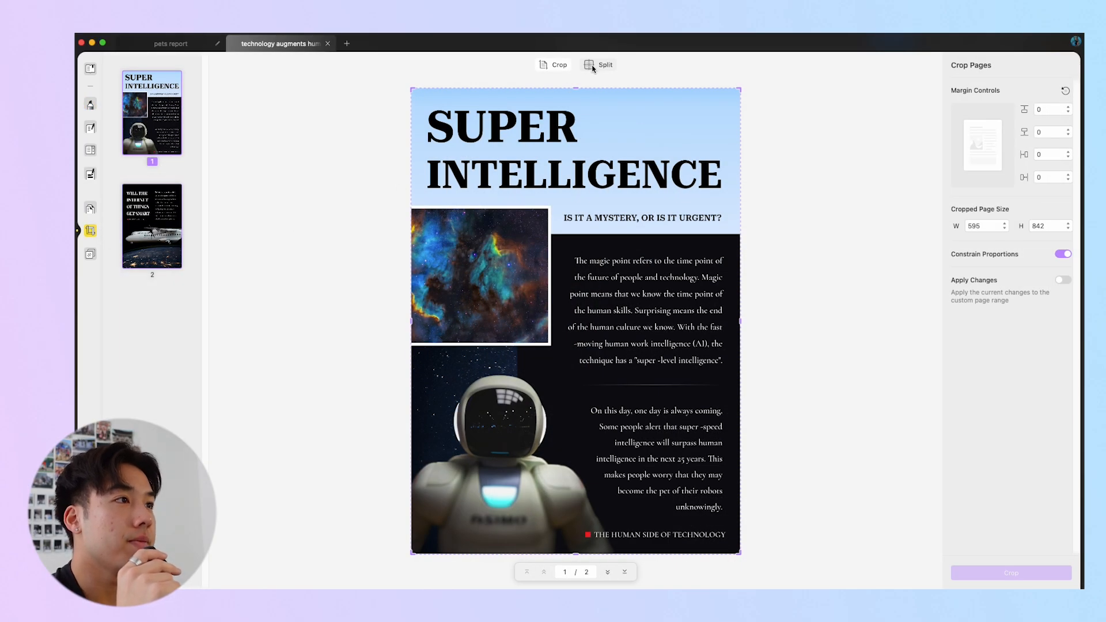
left_click(603, 64)
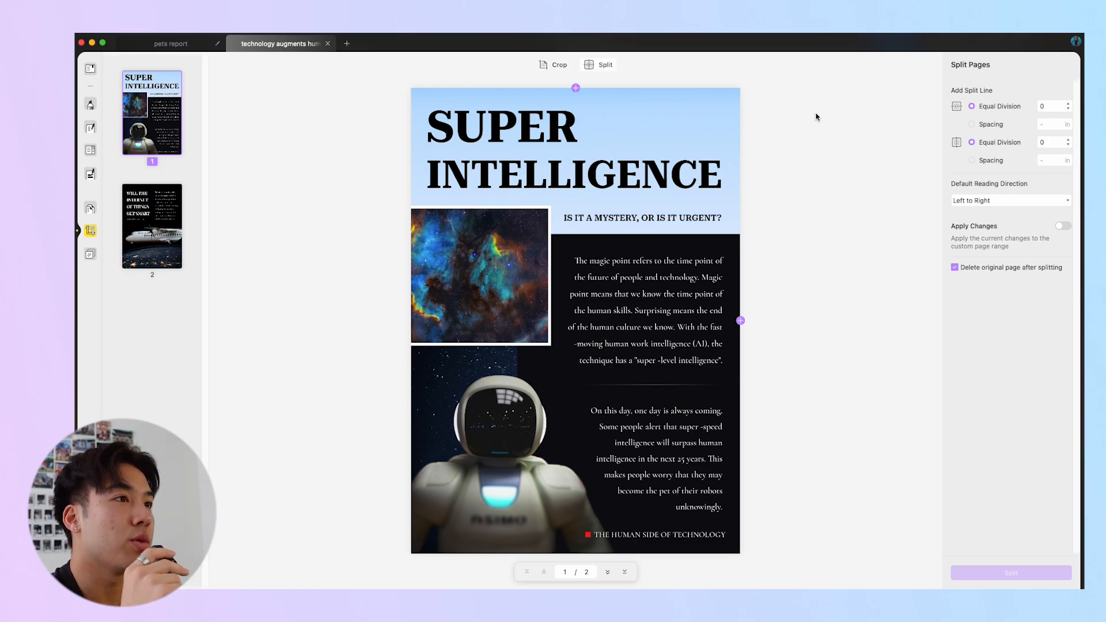
left_click(1053, 106)
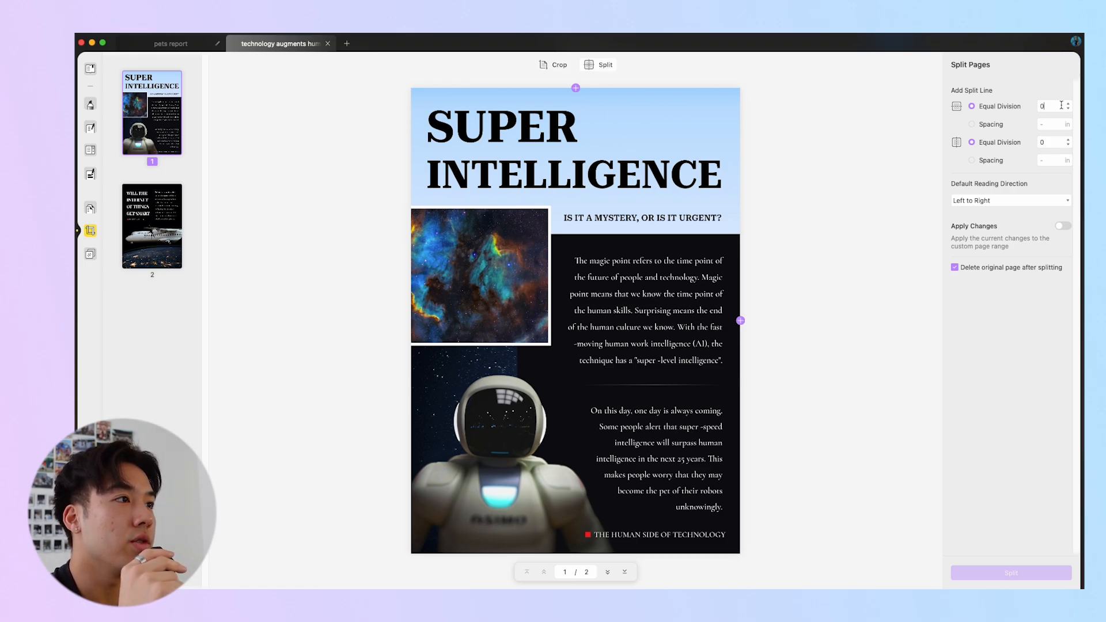
Step: Split the page horizontally with 4 in spacing, reading right to left
type("2")
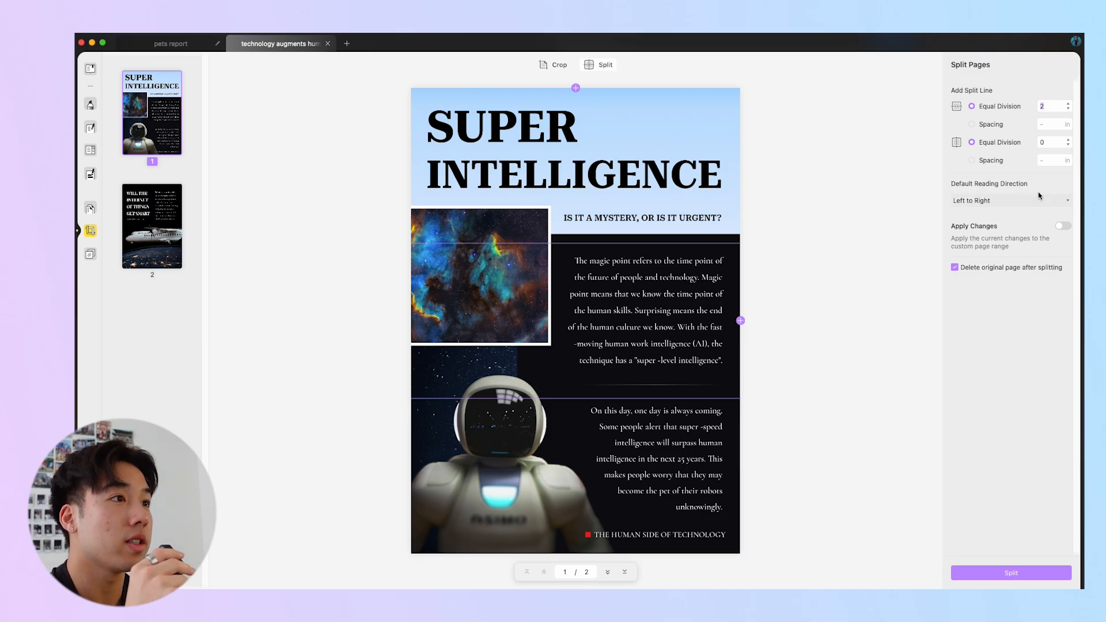
left_click(972, 124)
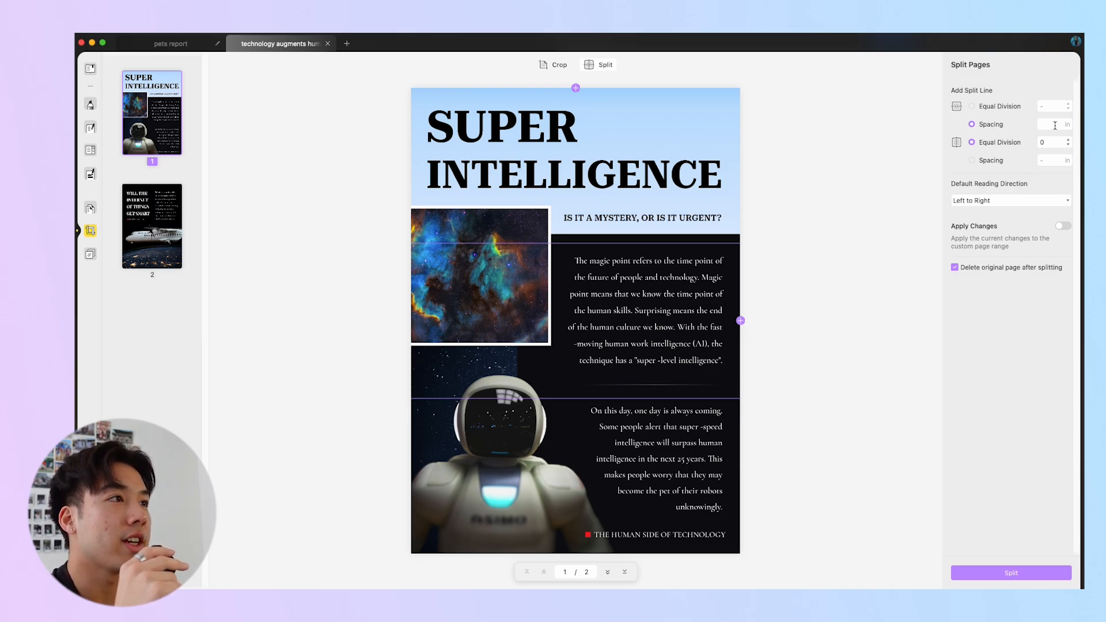
type("4")
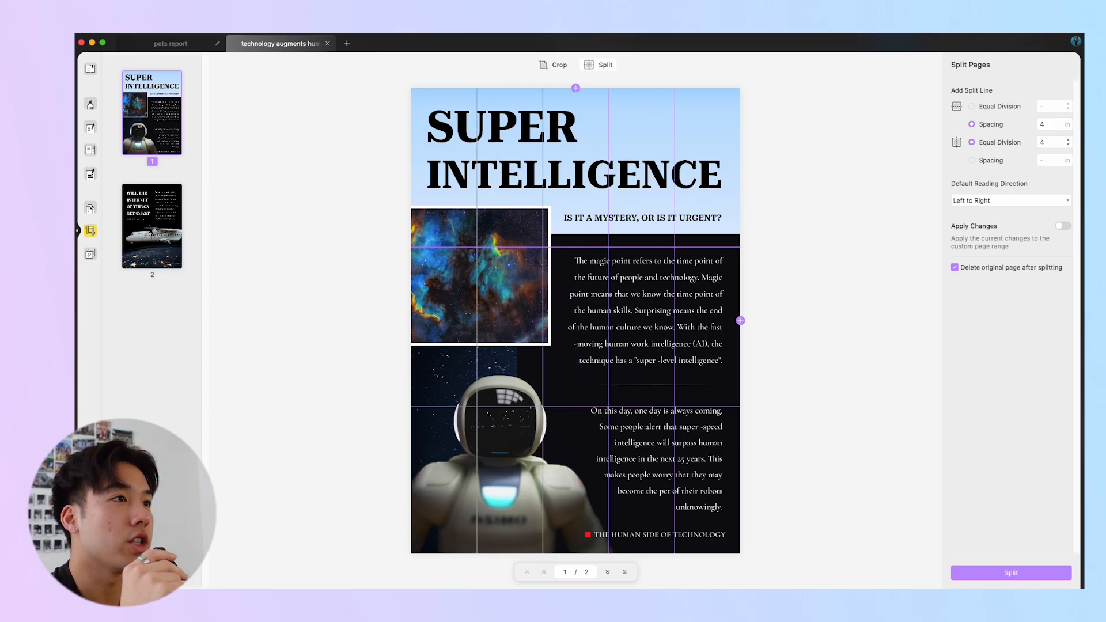
left_click(1010, 200)
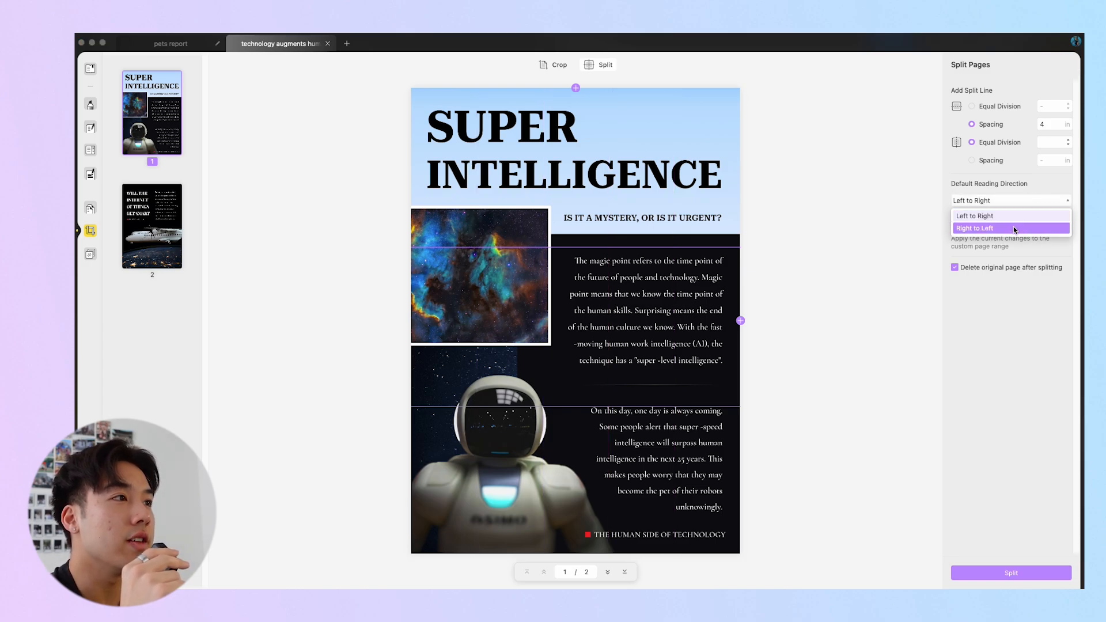
left_click(975, 215)
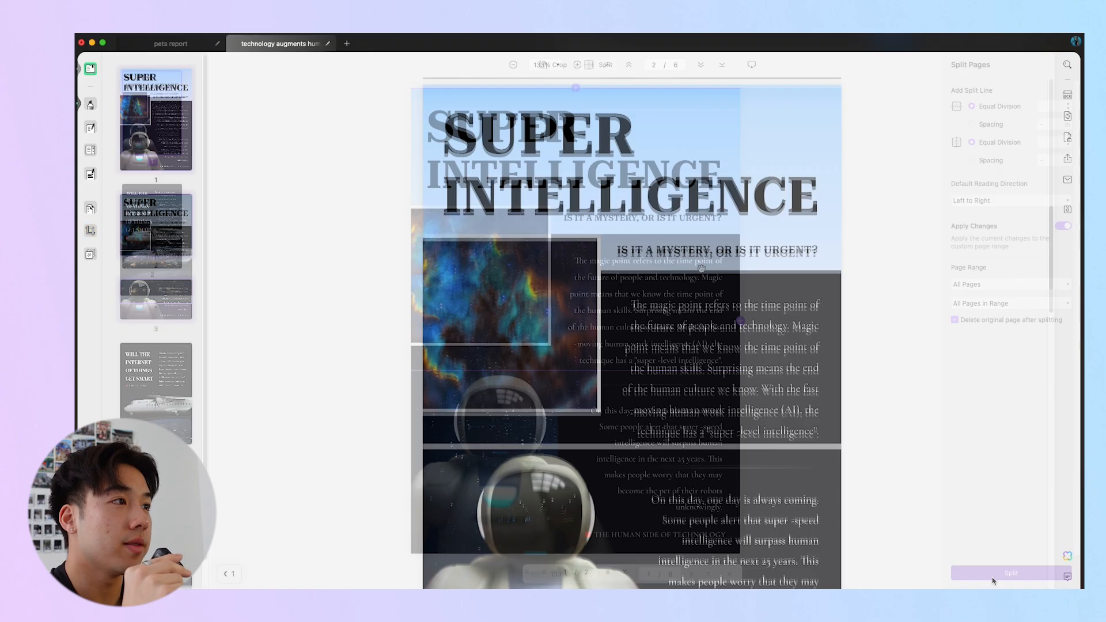
left_click(1009, 573)
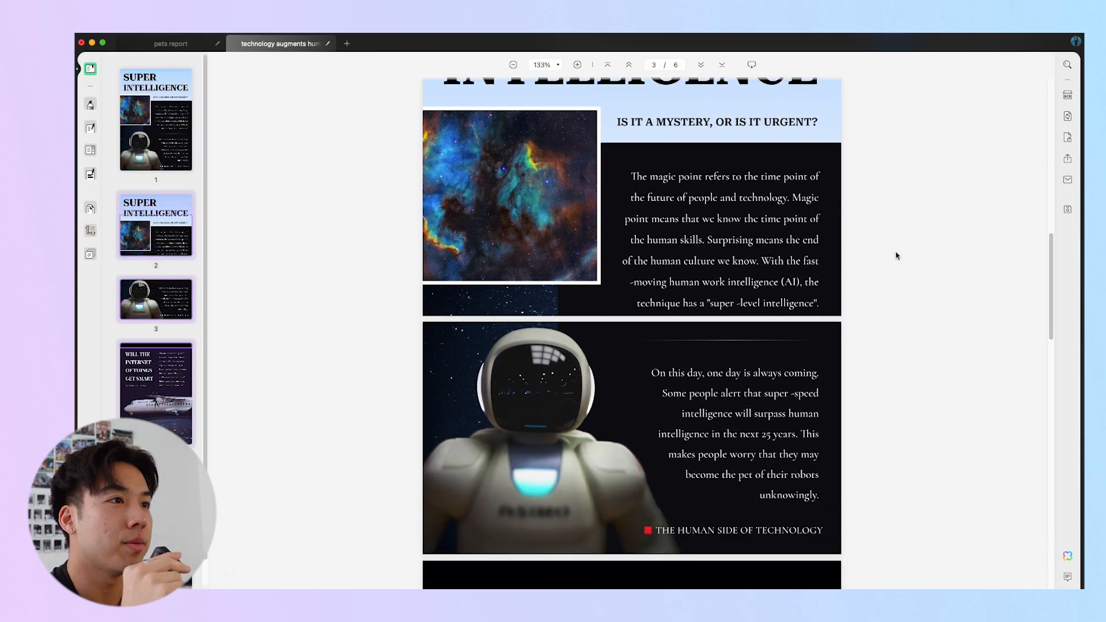